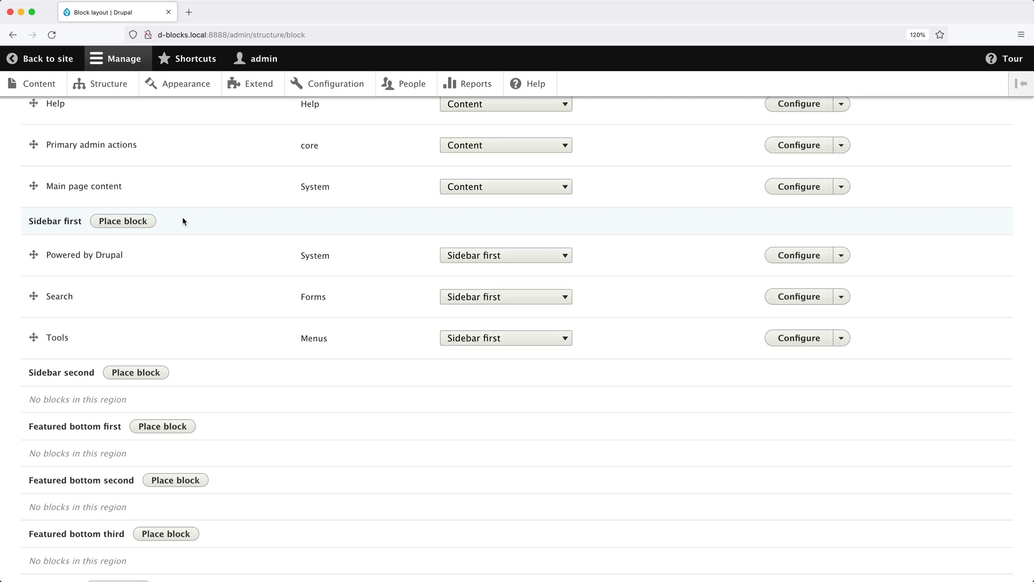
- Open the list of blocks that can be placed in the Sidebar first region
click(122, 221)
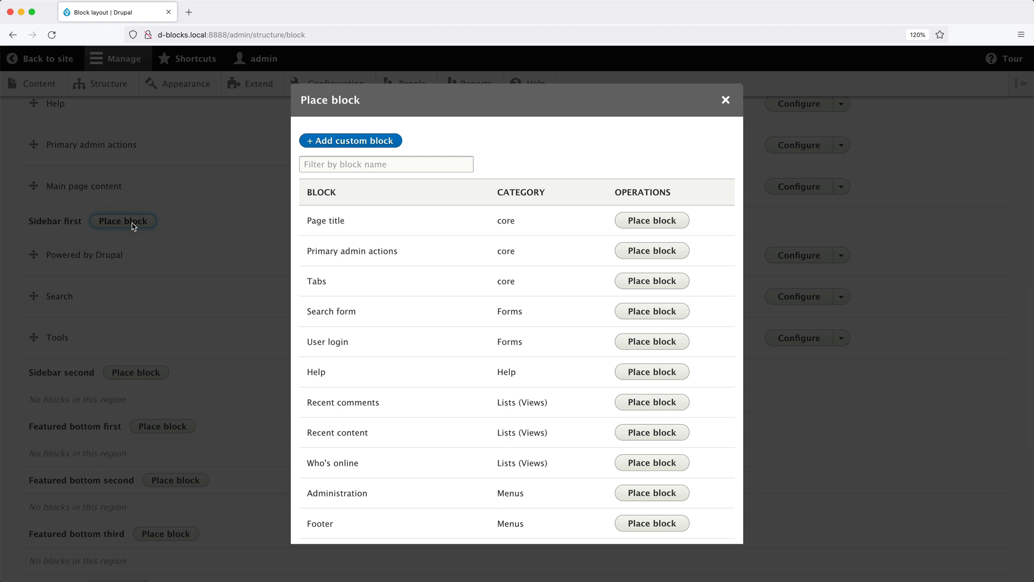
mouse_move(221, 252)
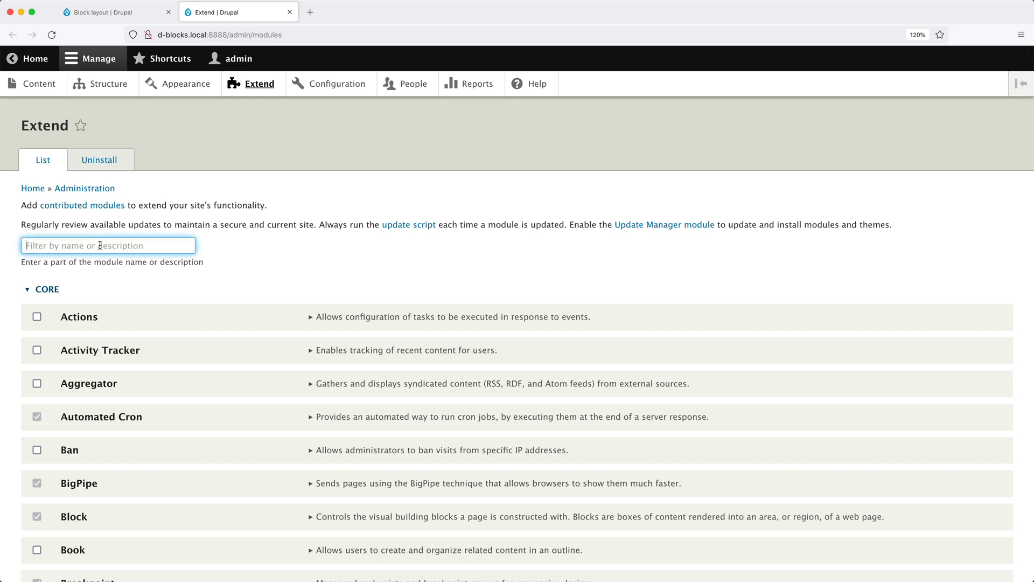
- Filter the Extend module list with the text 'custom bloc'
text(custom bloc)
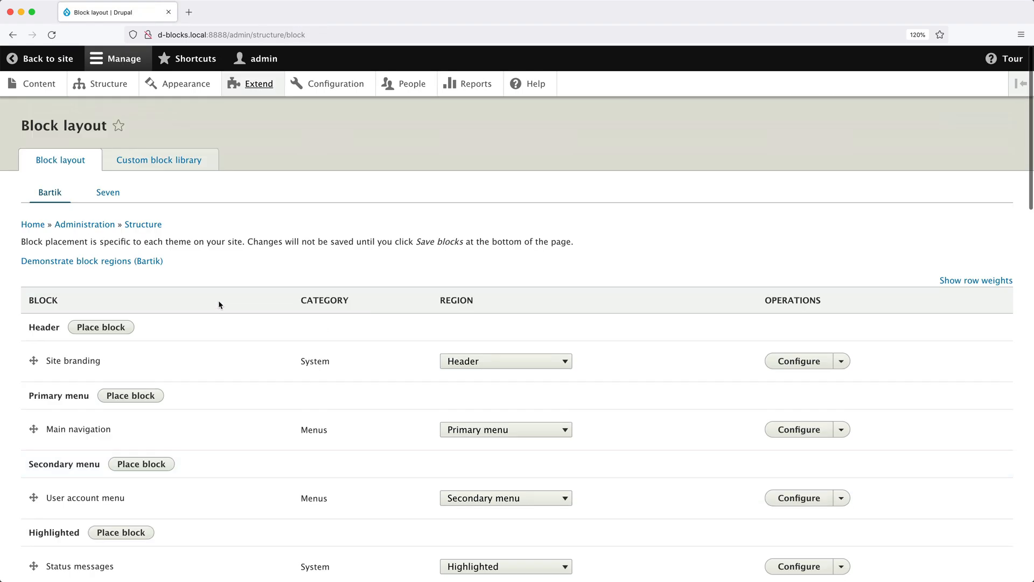
mouse_move(159, 159)
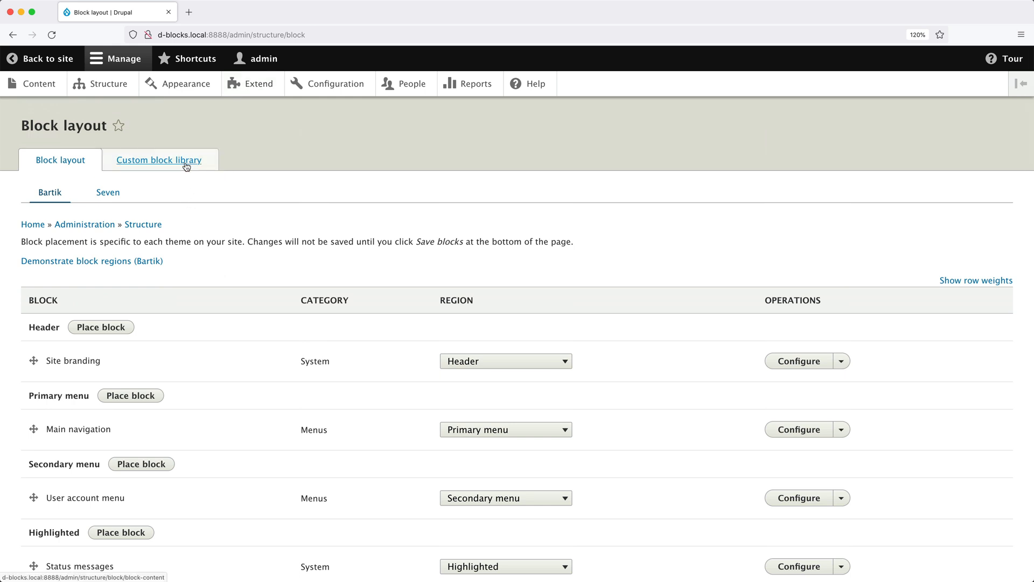
- Browse the custom block library's block types to the Basic block's Manage fields page
click(158, 159)
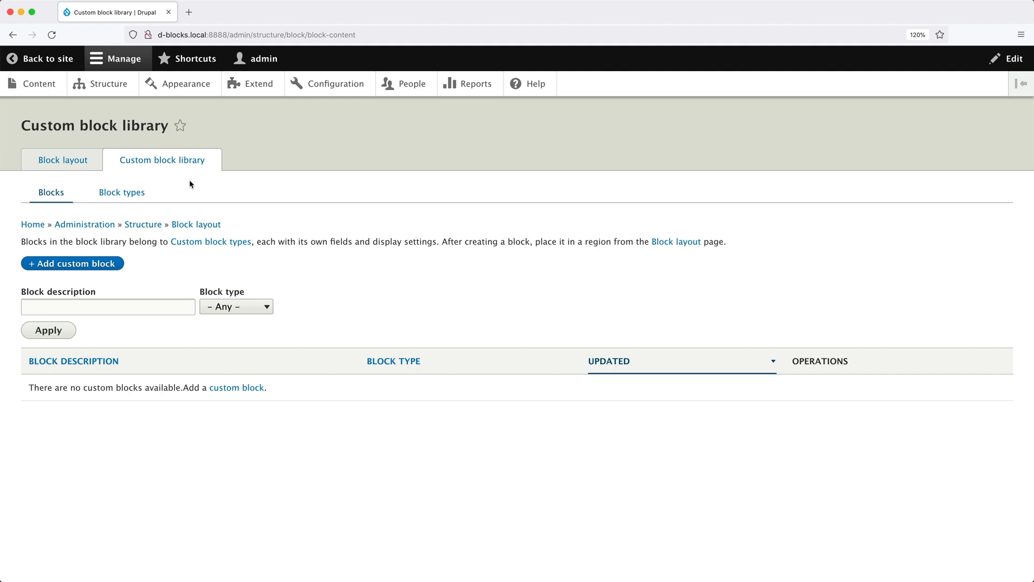
click(122, 192)
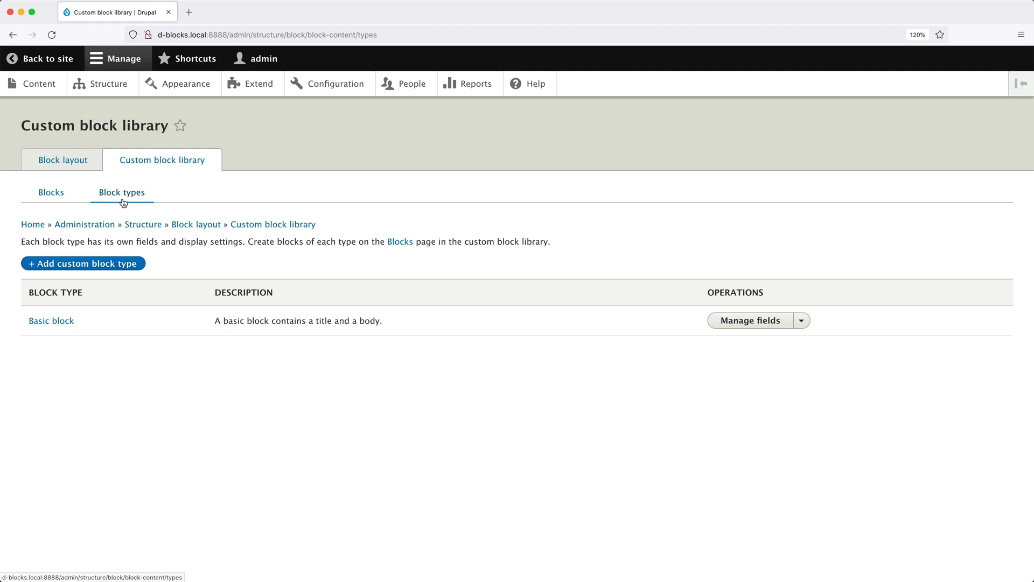
mouse_move(142, 204)
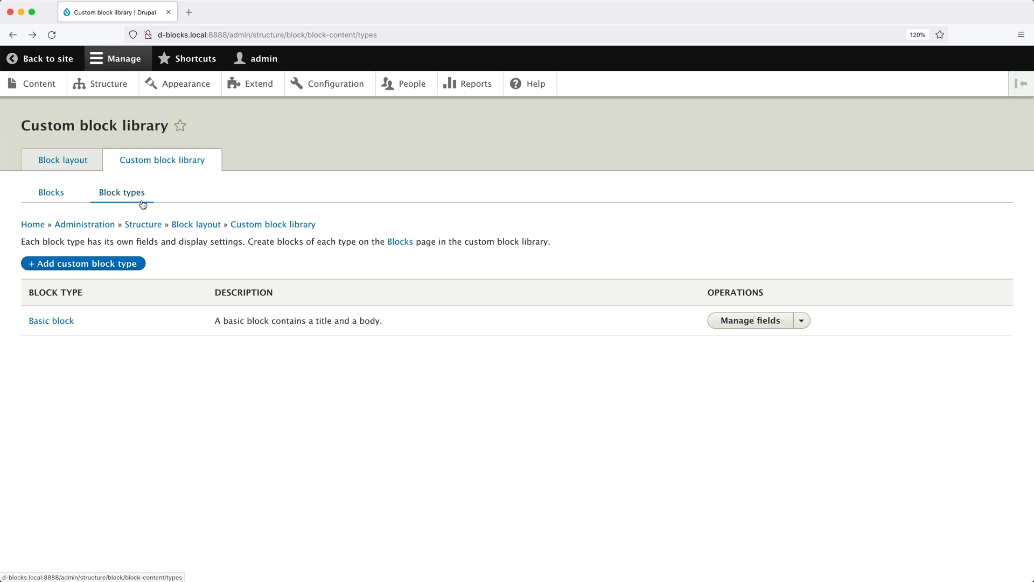
mouse_move(740, 330)
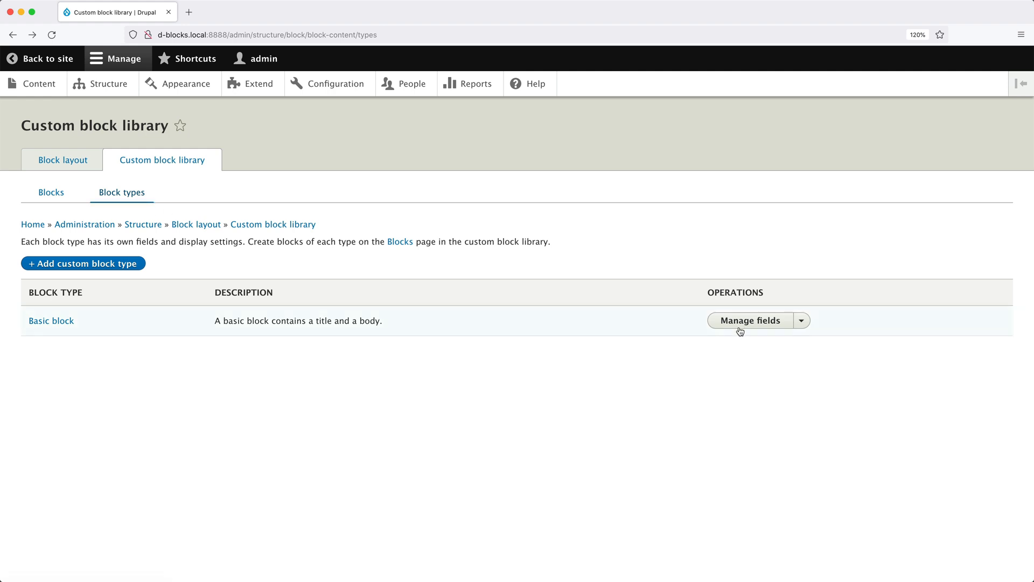
click(748, 321)
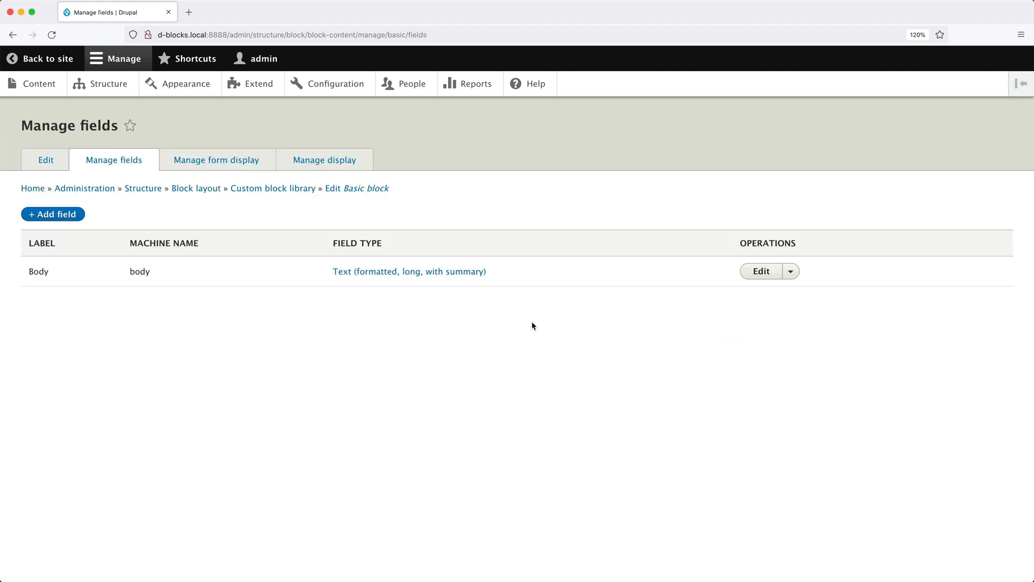
mouse_move(416, 320)
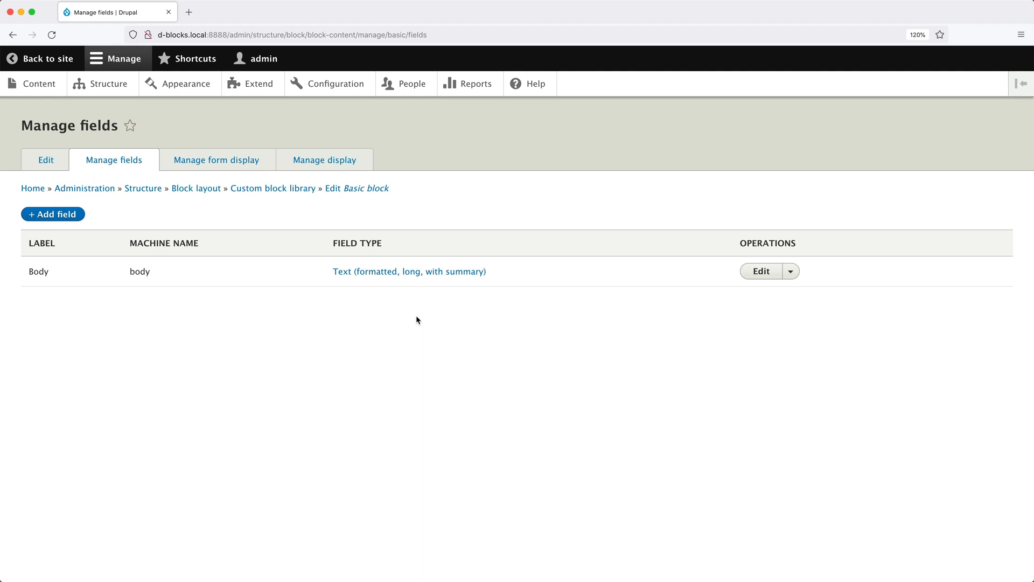
mouse_move(414, 319)
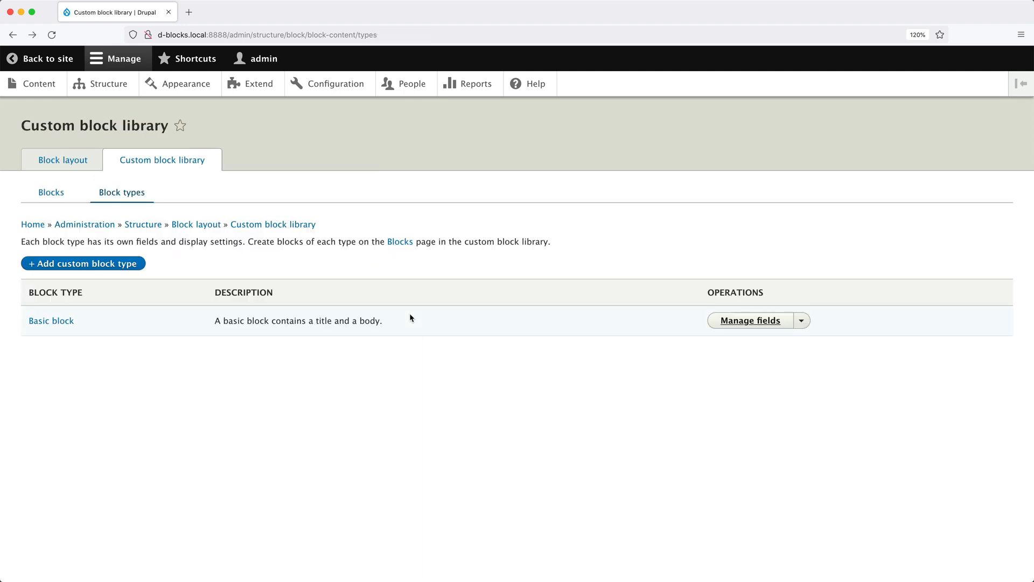
- Check Header's placeable blocks without placing any, then return to the empty custom block library
click(51, 192)
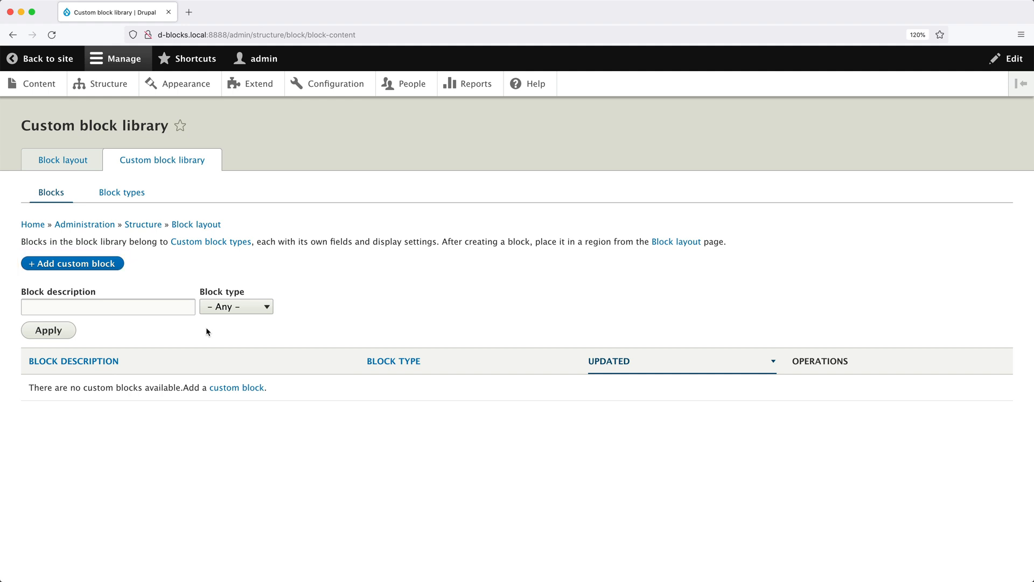
click(62, 160)
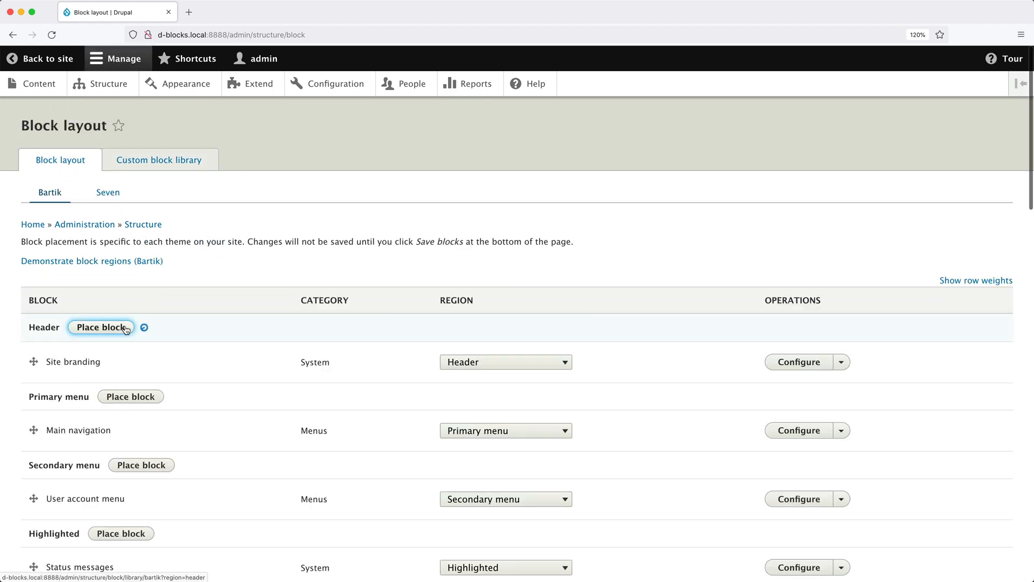
click(100, 327)
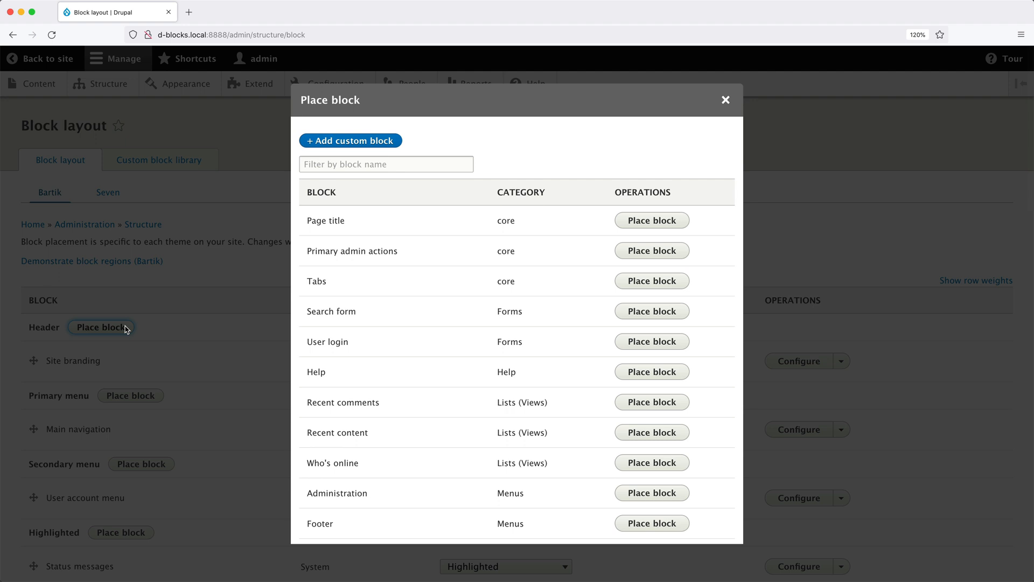
click(725, 100)
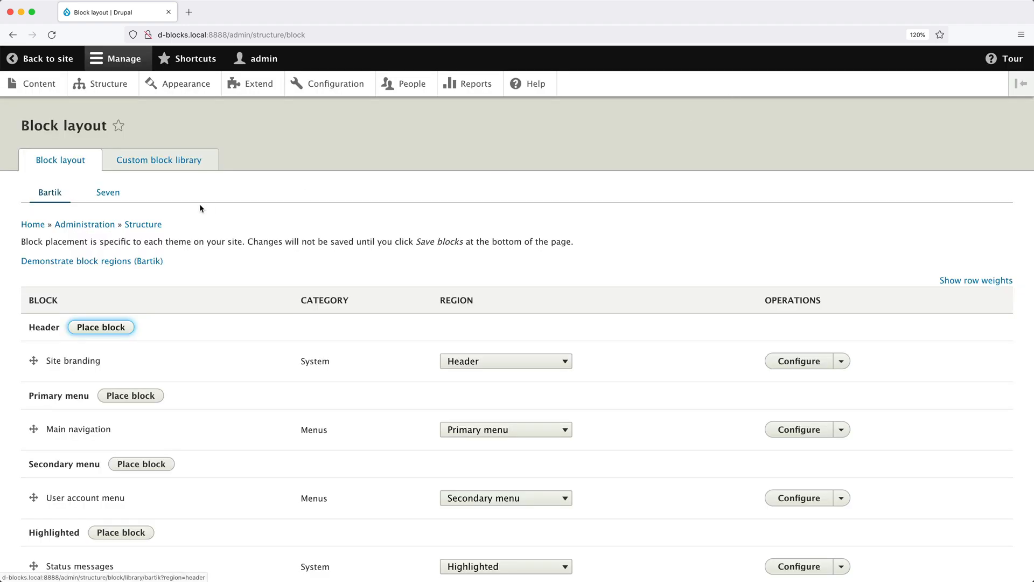
click(159, 159)
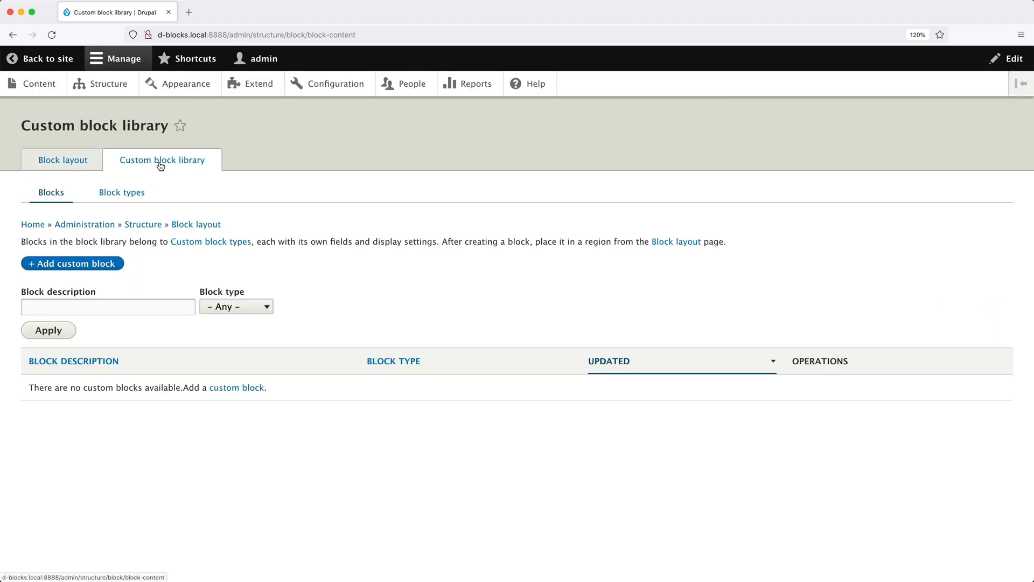
- Create and save a Basic block 'Welcome' with body 'Welcome to our new website.'
click(72, 264)
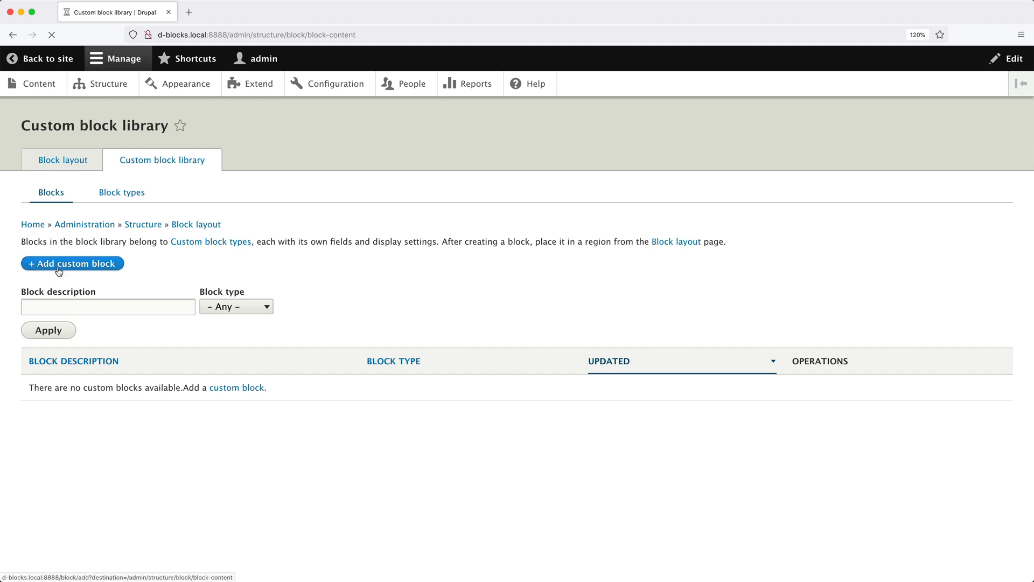
click(72, 263)
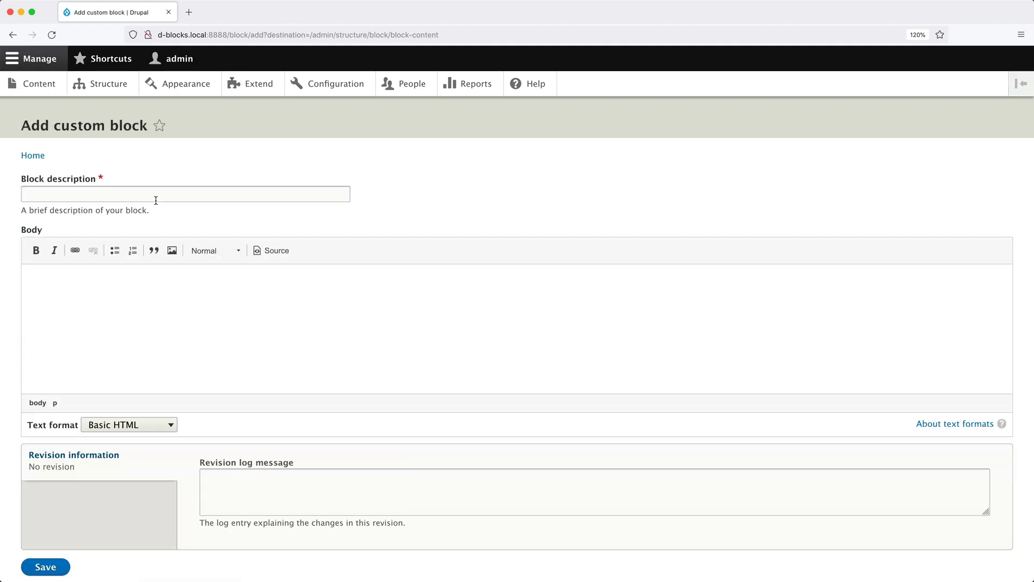
text(Wec)
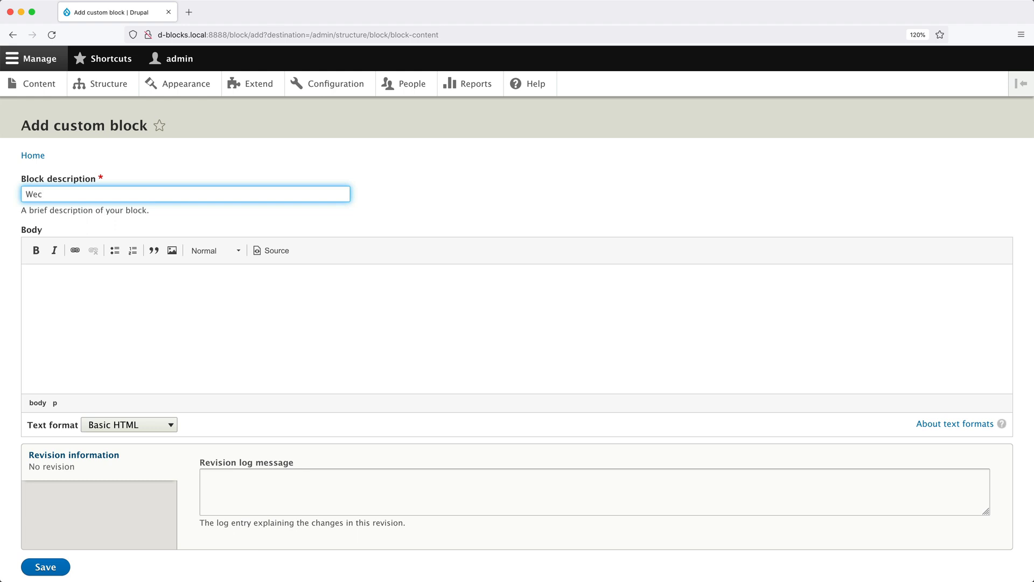
text(Welcome)
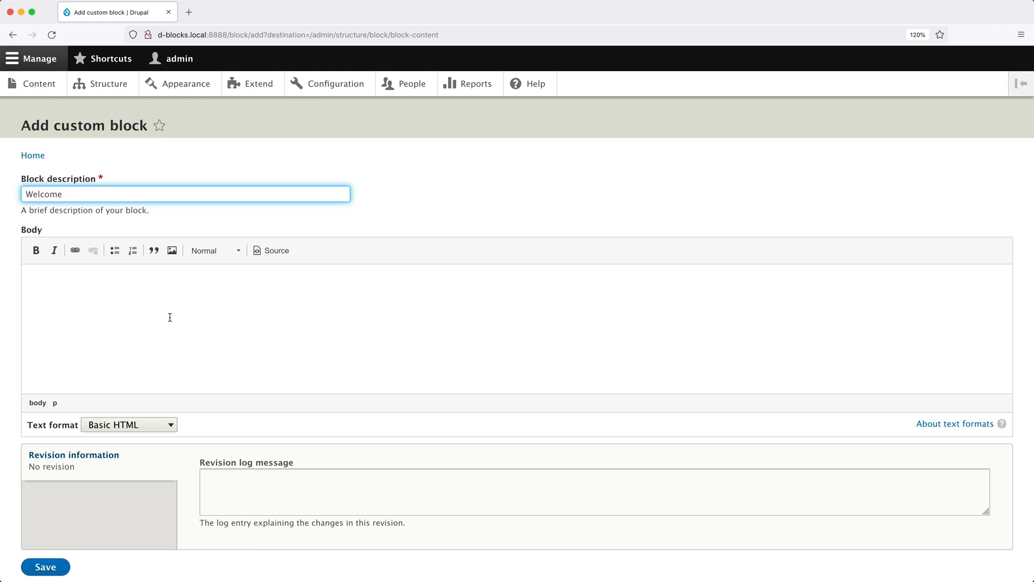
text(Weld)
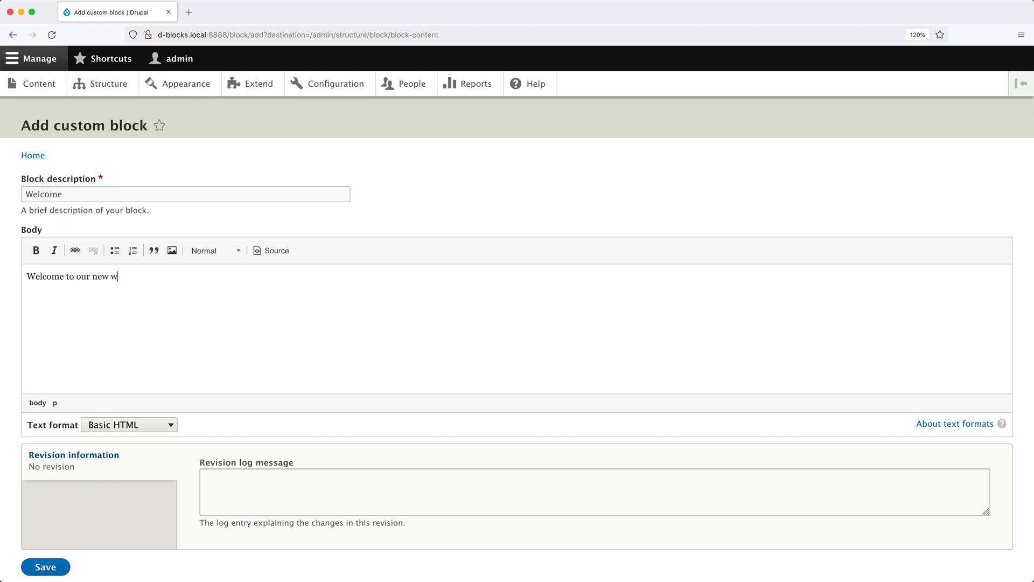
text(ebsite.)
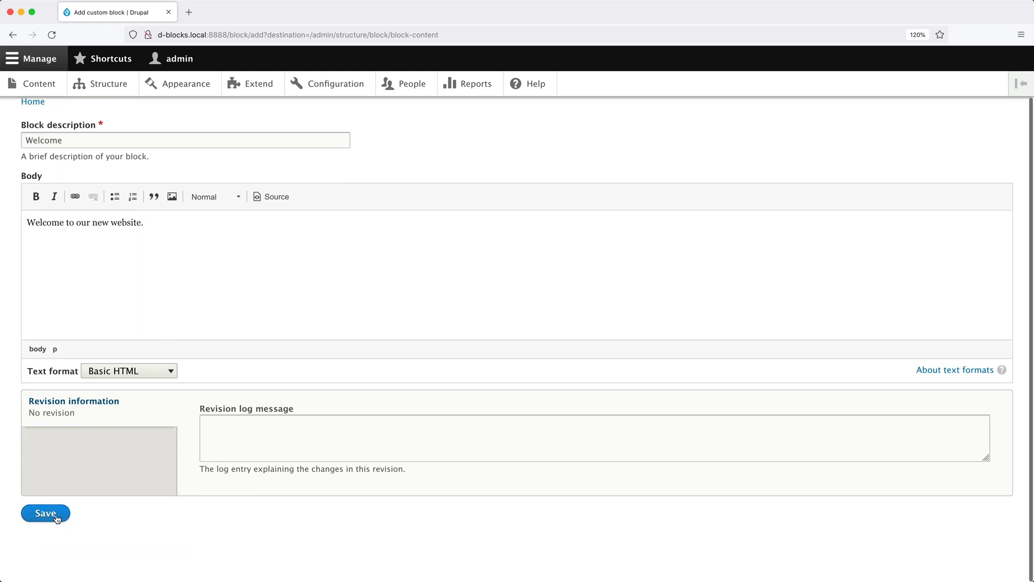
click(45, 513)
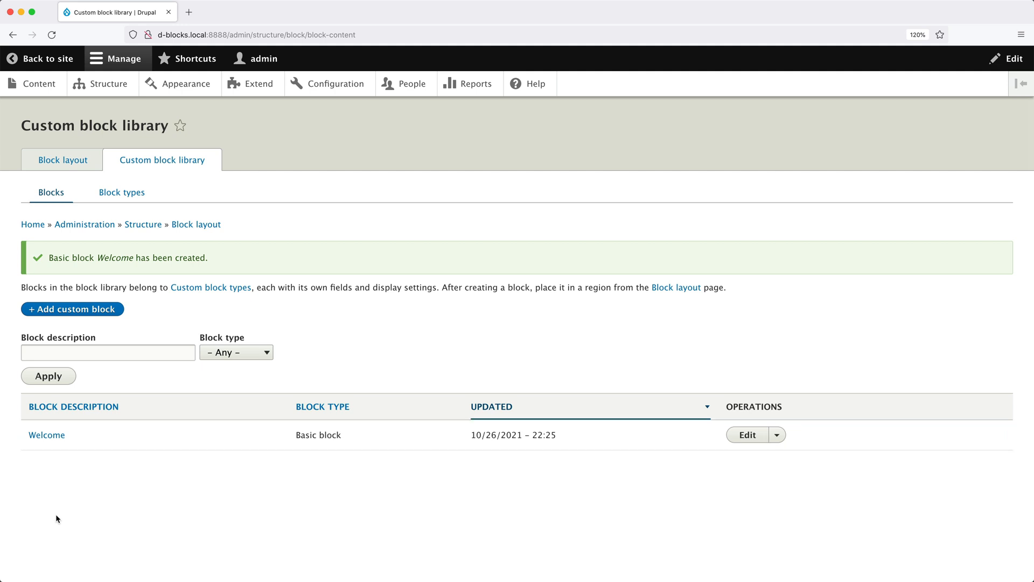
mouse_move(70, 469)
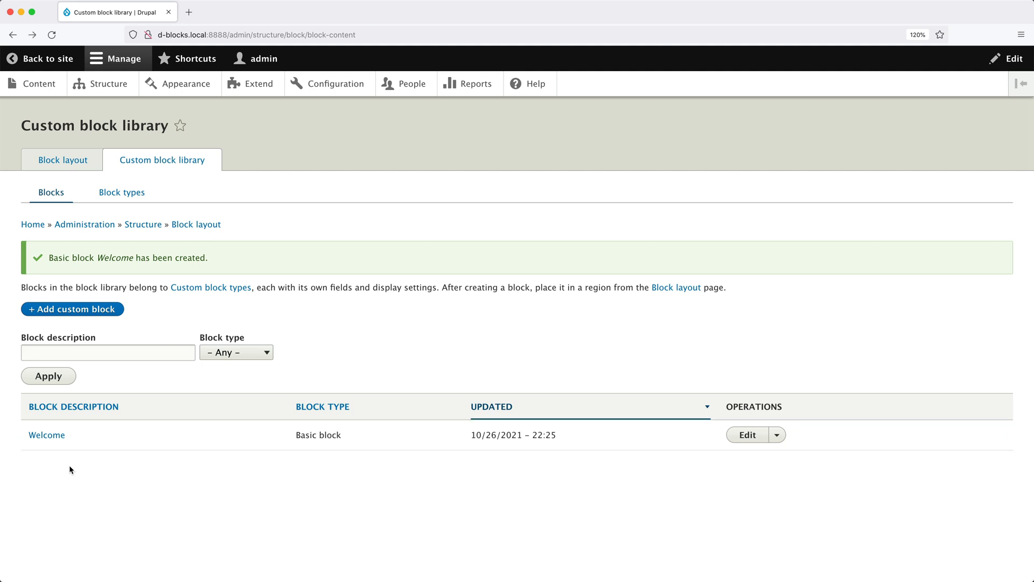
mouse_move(62, 159)
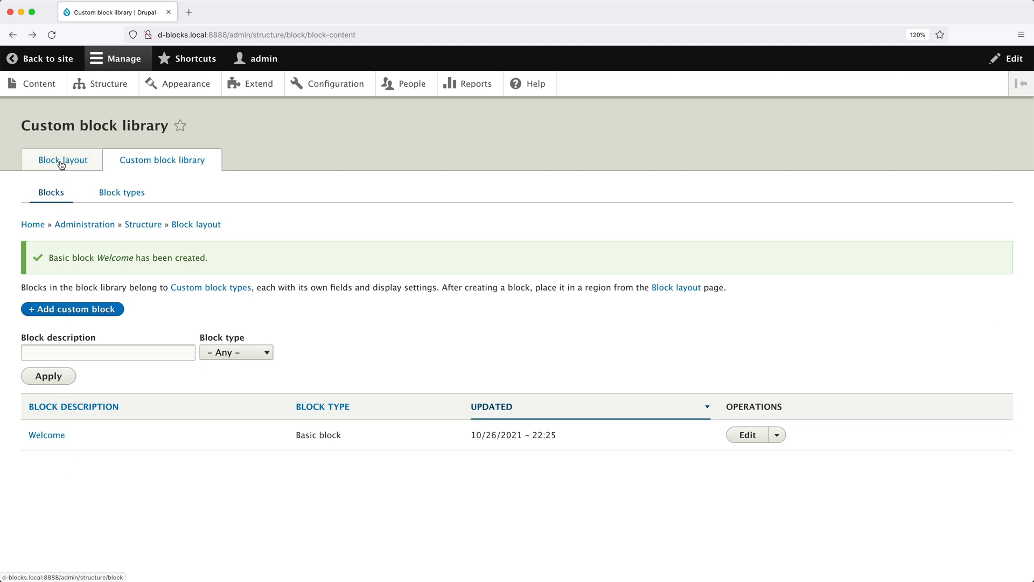
- Remove the Powered by Drupal block from the Bartik layout and confirm
click(62, 159)
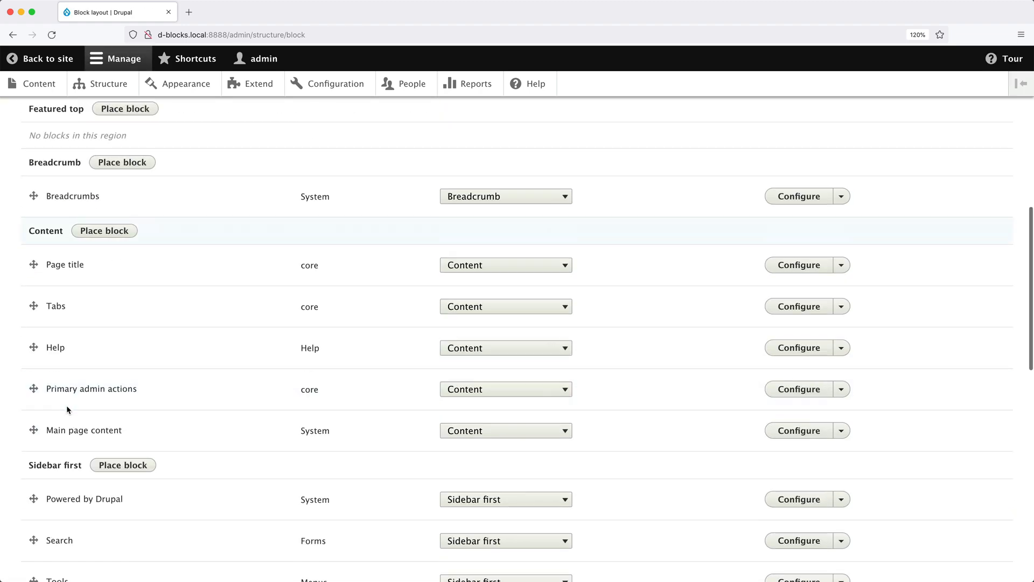
scroll(down, 3)
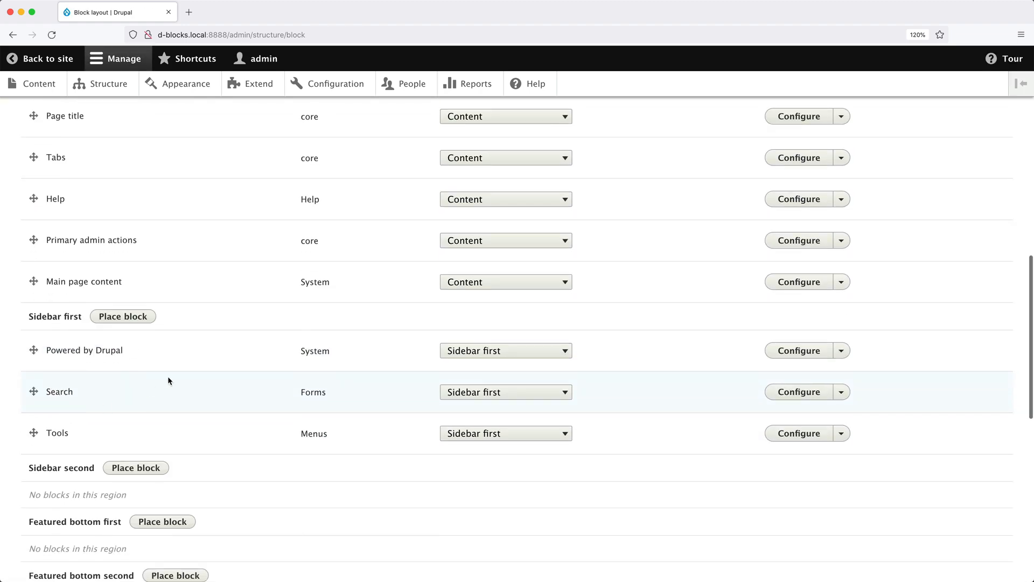
mouse_move(853, 353)
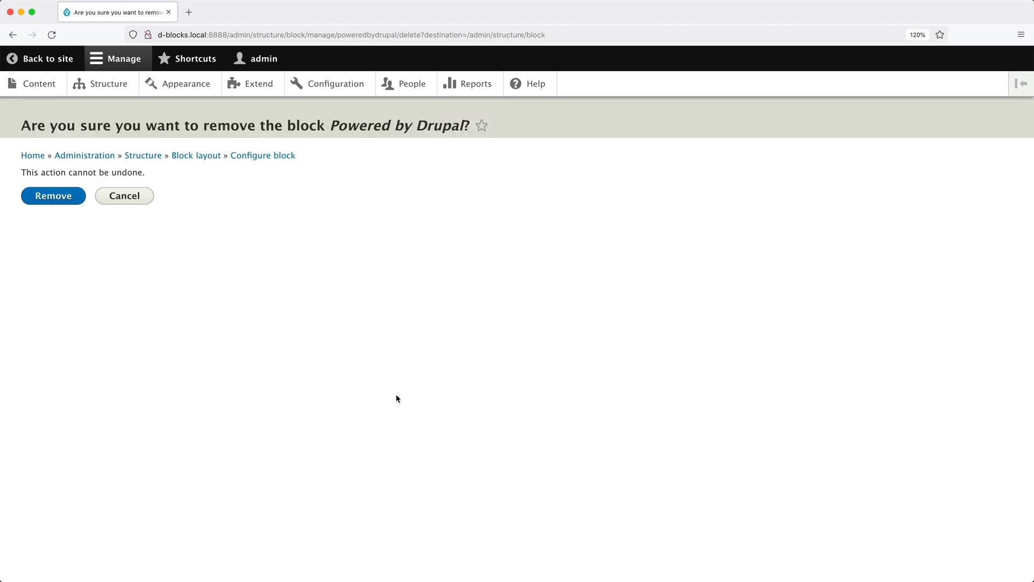
click(53, 195)
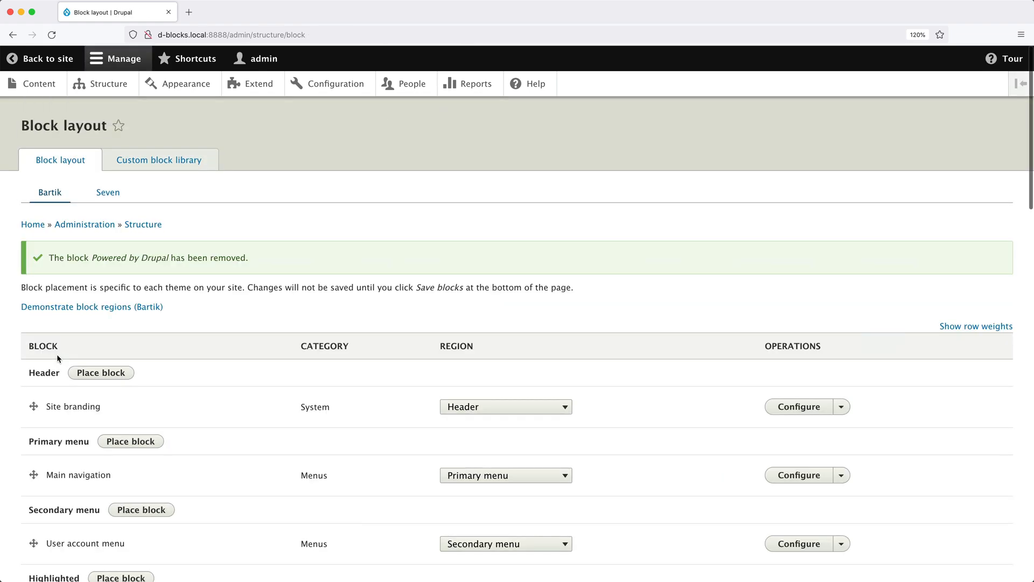
scroll(down, 3)
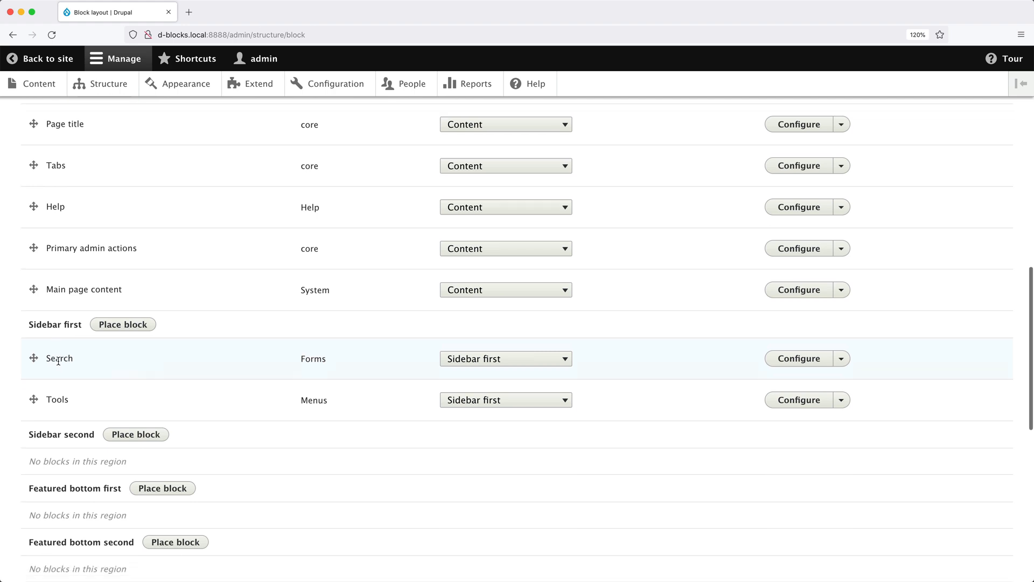
mouse_move(122, 323)
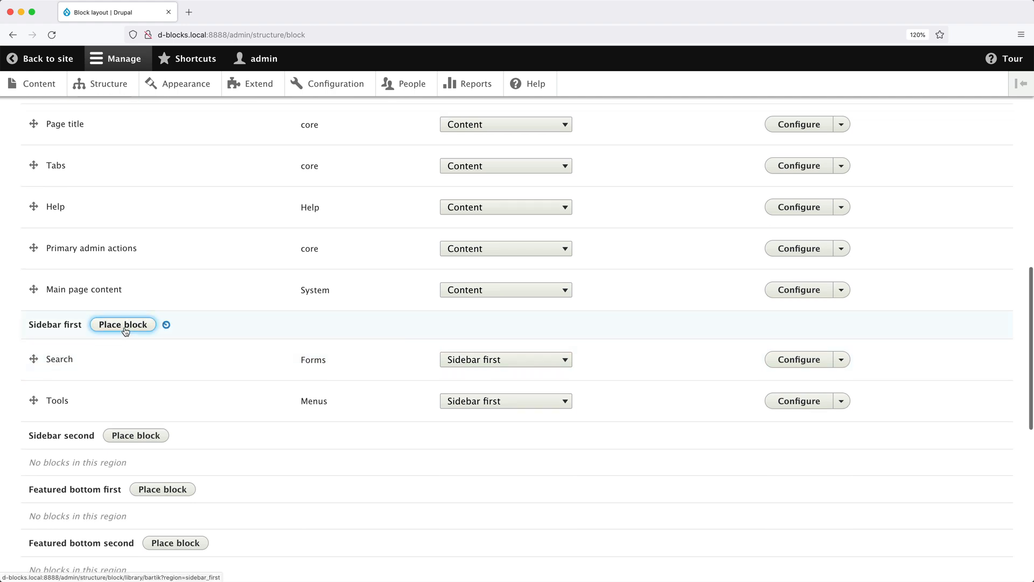
- Place the Welcome block in Sidebar first and save the block layout
click(122, 324)
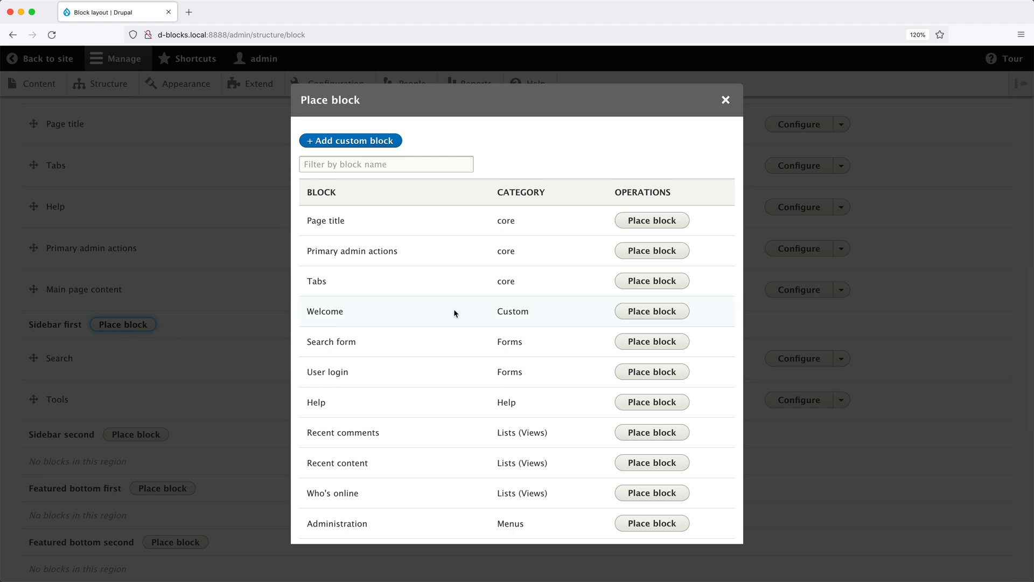
click(651, 311)
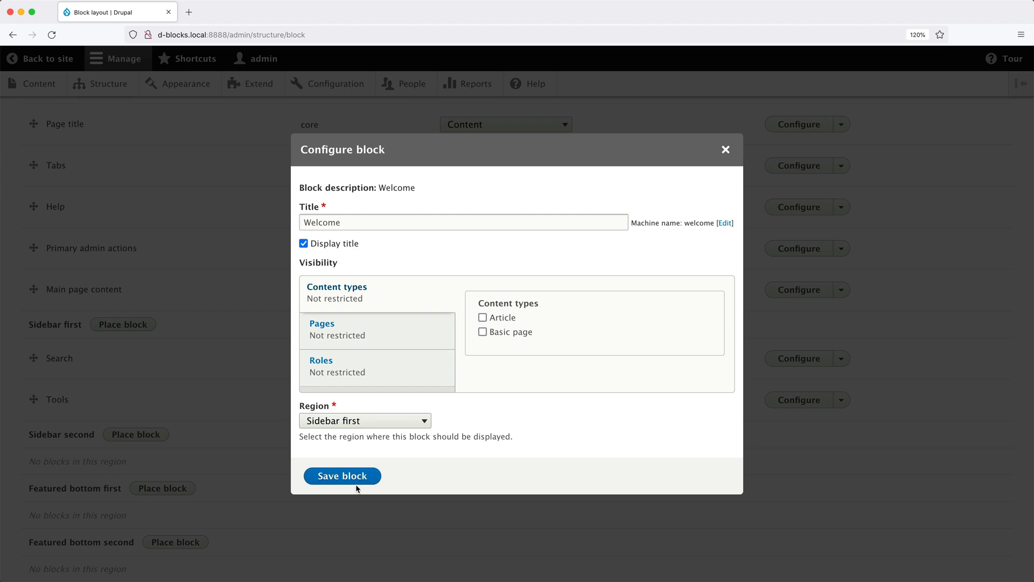
click(342, 476)
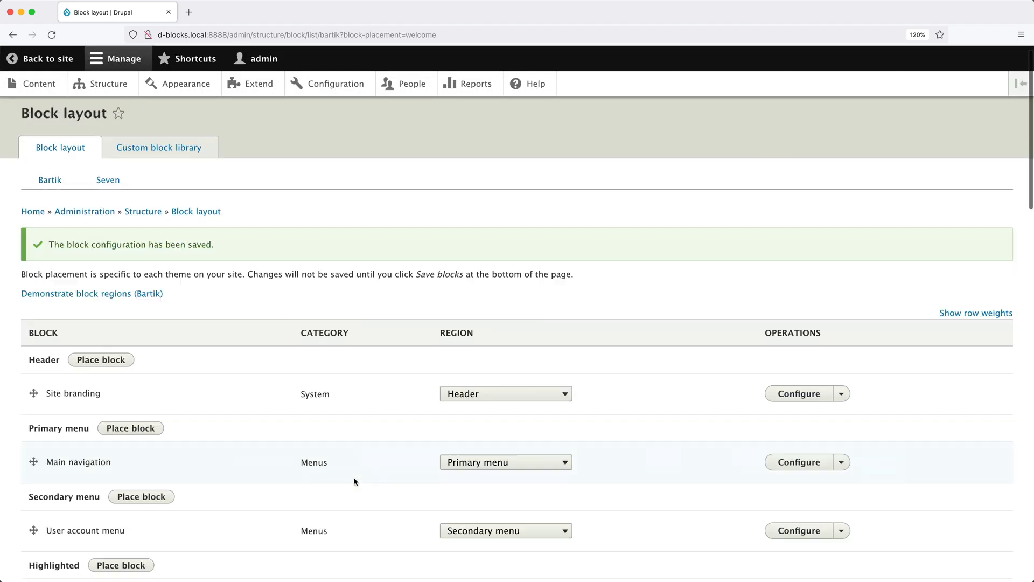
scroll(down, 3)
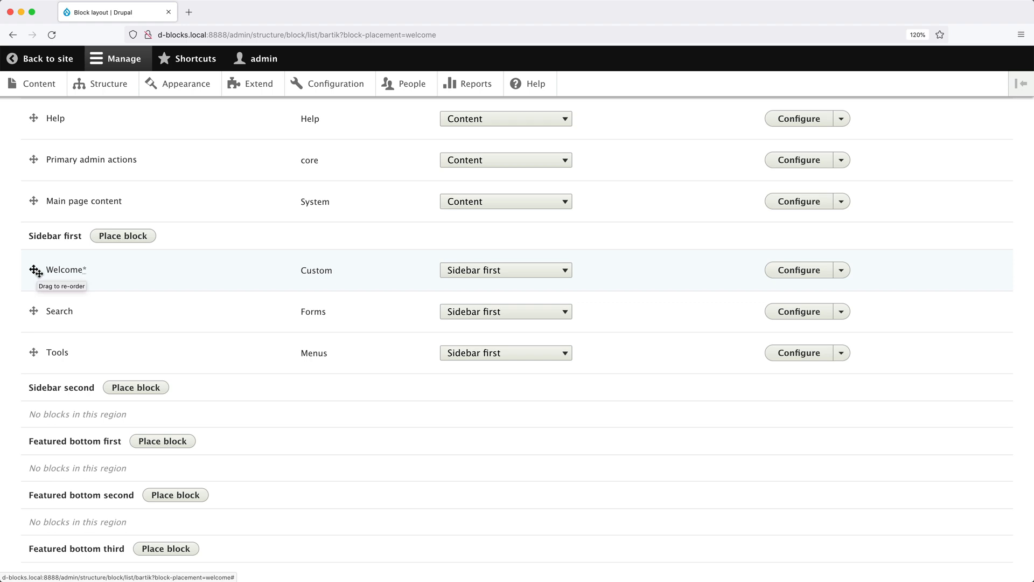
scroll(down, 3)
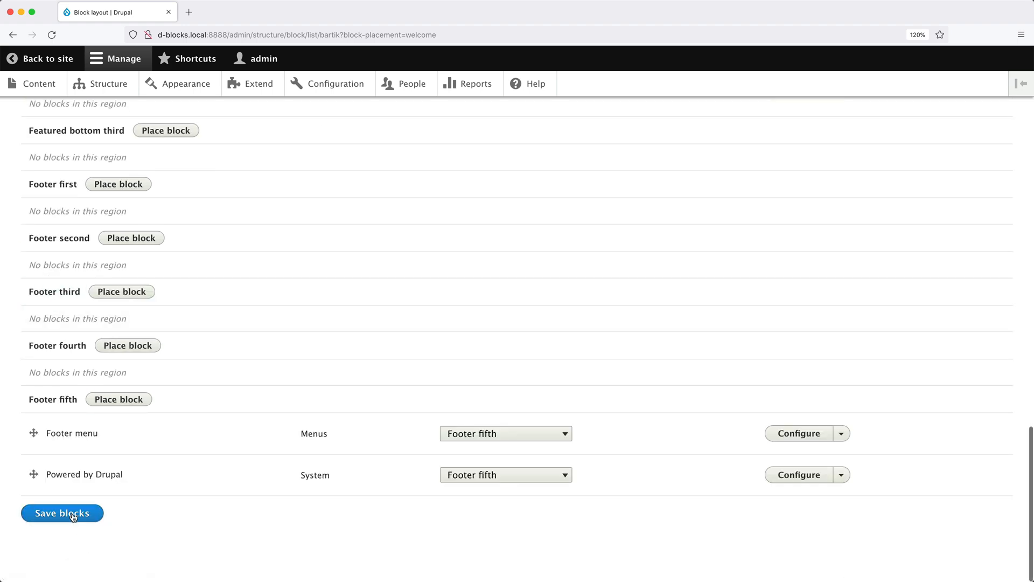
click(62, 513)
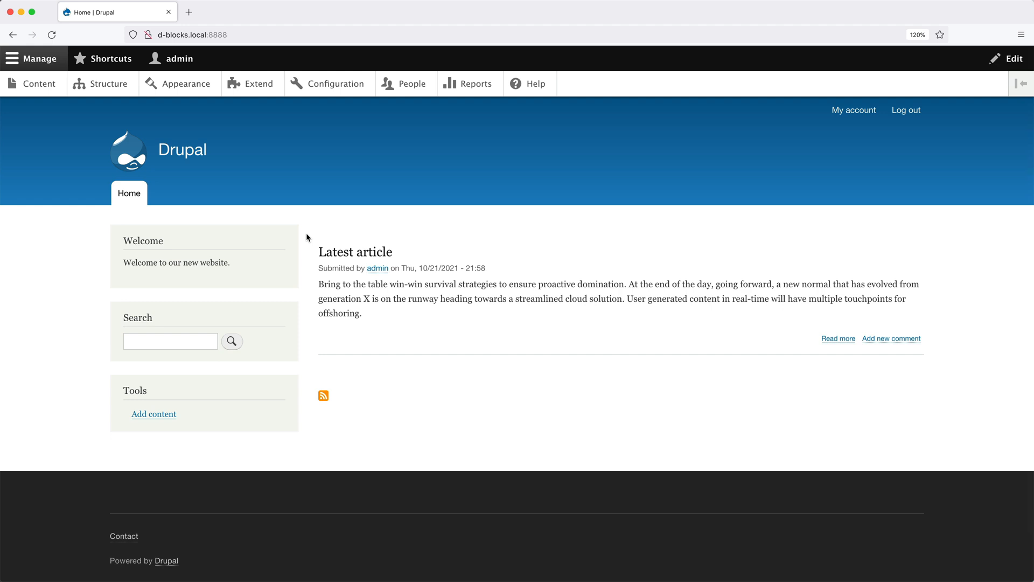
mouse_move(267, 254)
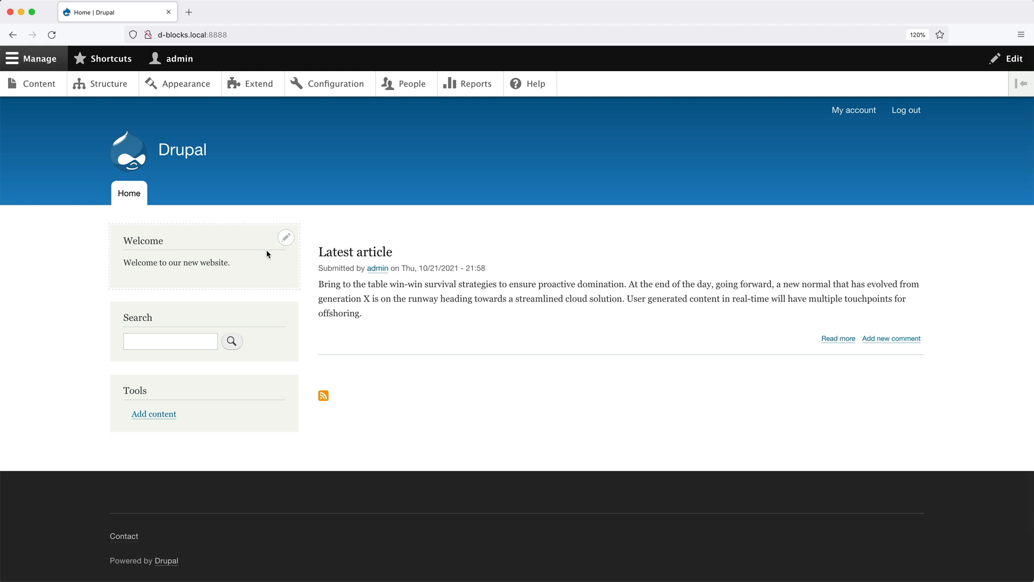
- Edit the Welcome block from its contextual menu on the front page
click(286, 237)
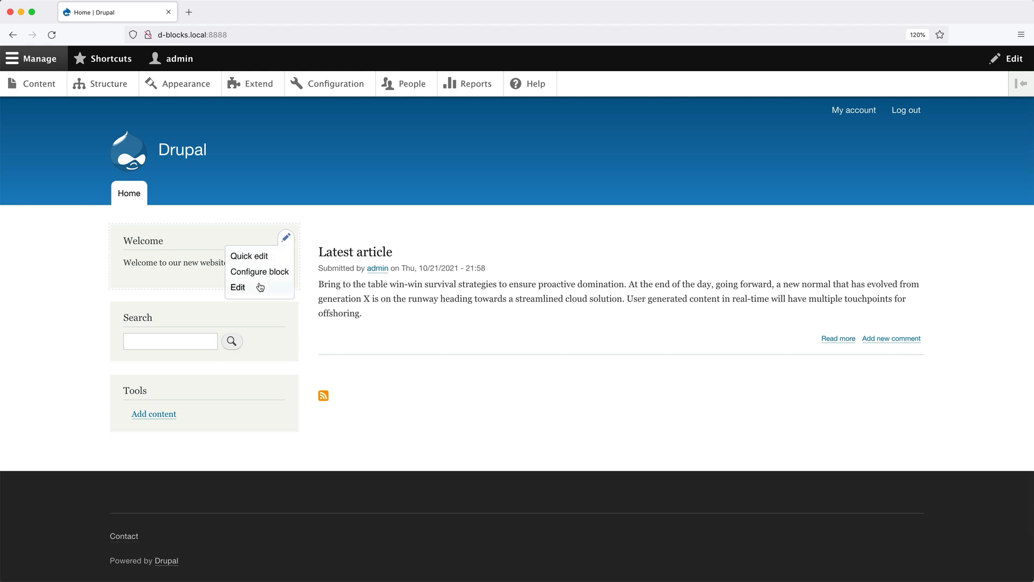
click(237, 287)
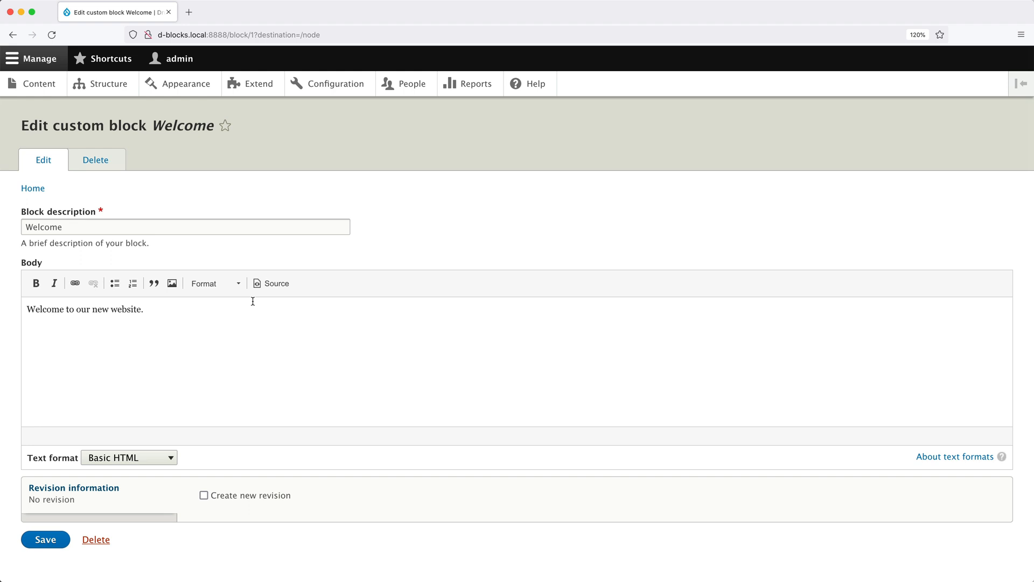
- Save the Welcome block form, returning to the homepage with an update confirmation
click(44, 539)
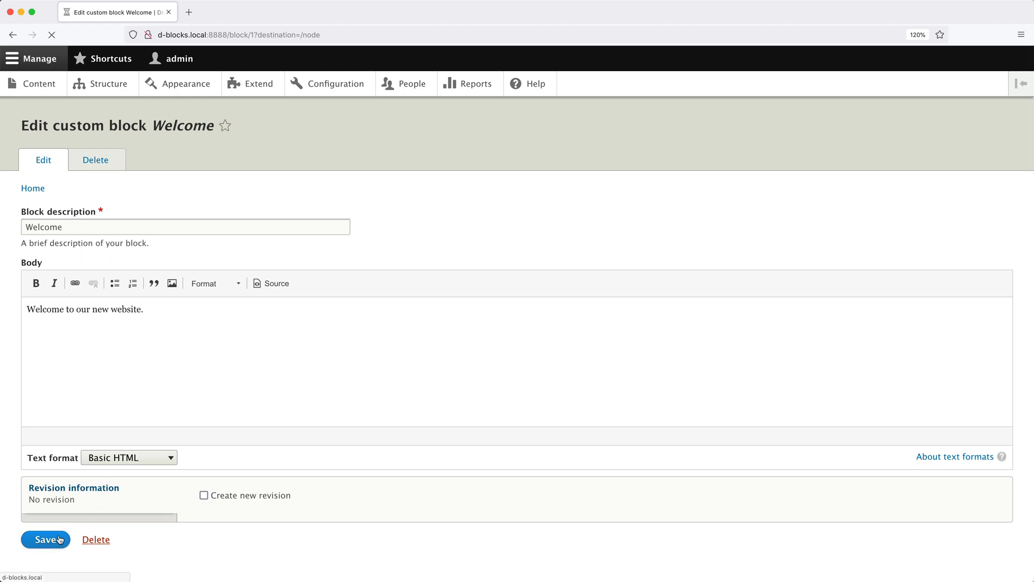
click(45, 538)
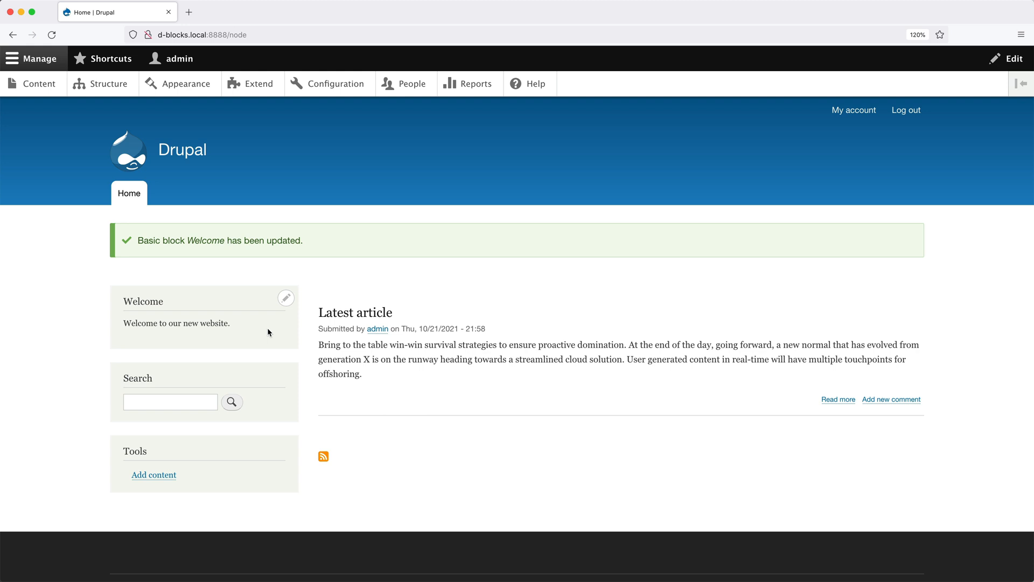
- Go from Structure through Block layout to the custom block types list
click(106, 83)
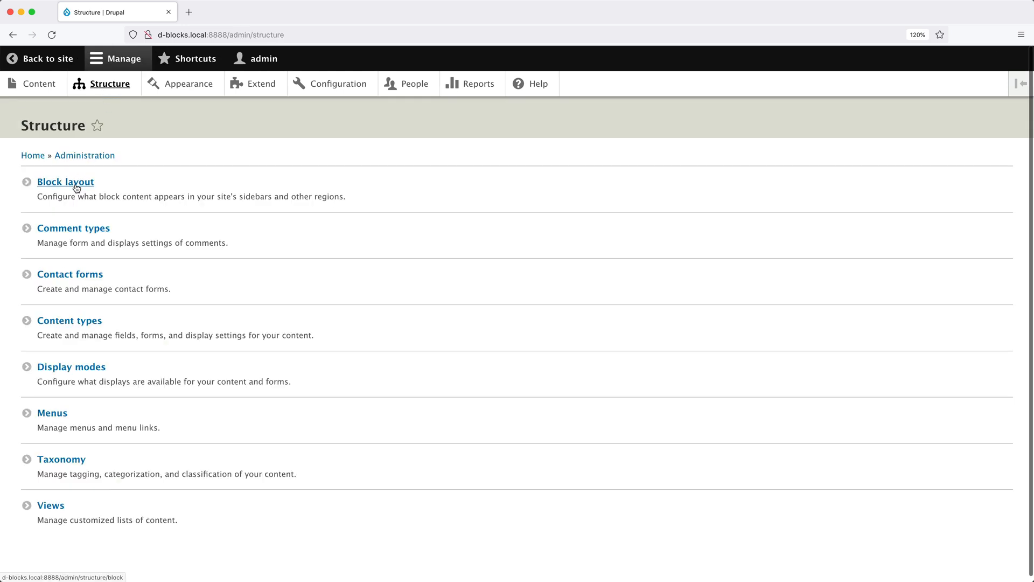
click(65, 181)
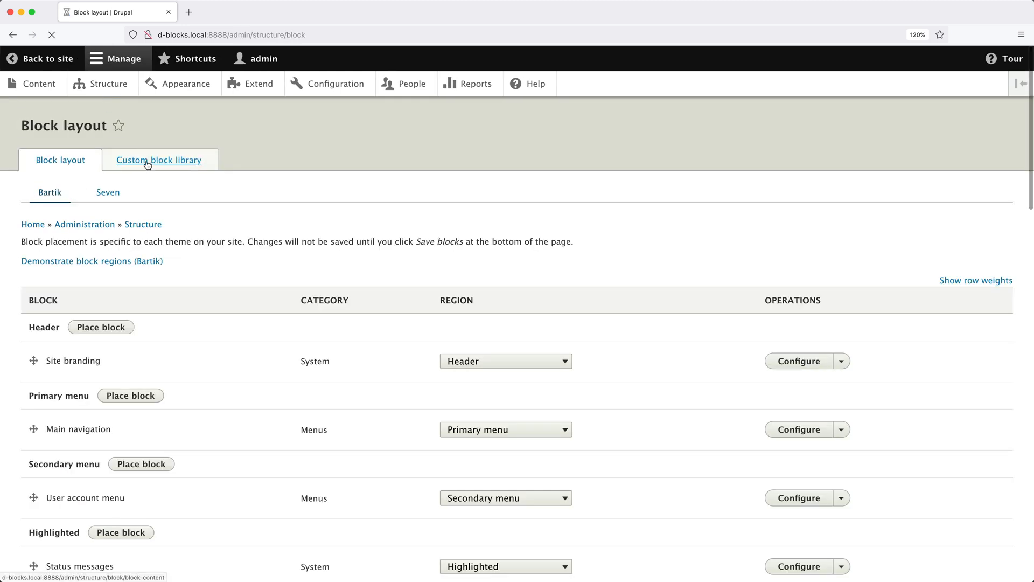
click(158, 159)
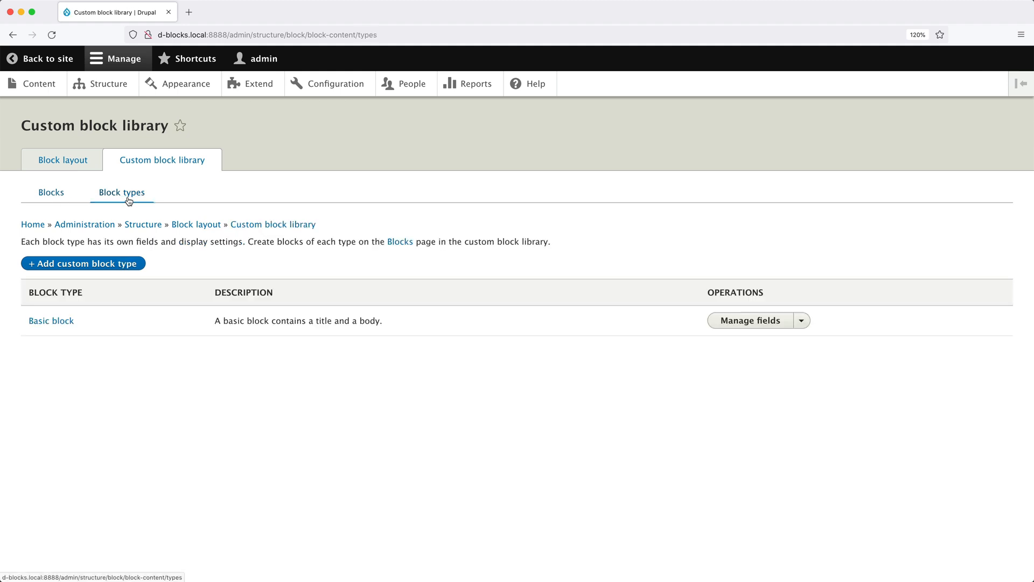
mouse_move(132, 217)
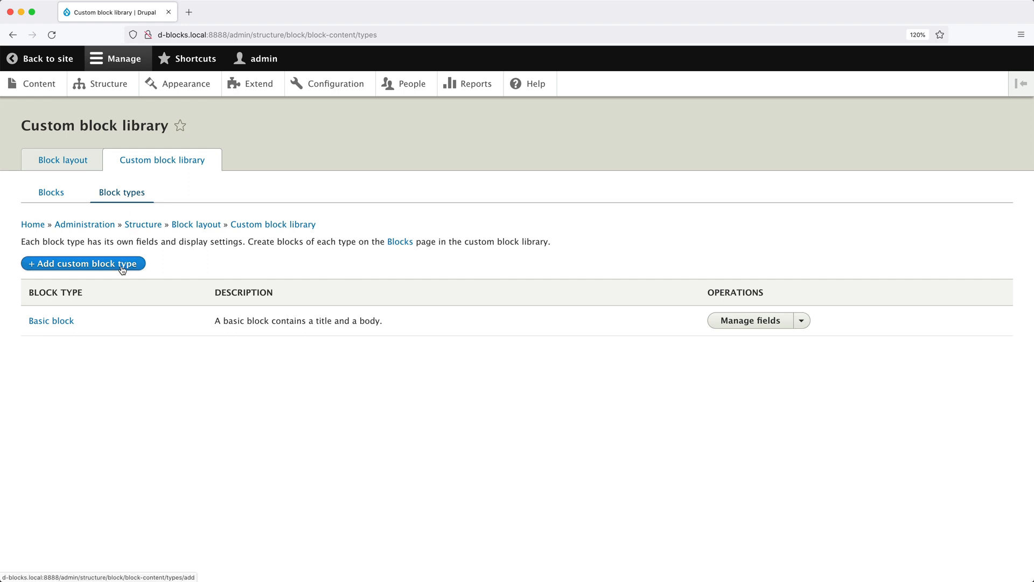
- Create the 'Call to action' custom block type with description 'Used for CTAs.'
click(83, 263)
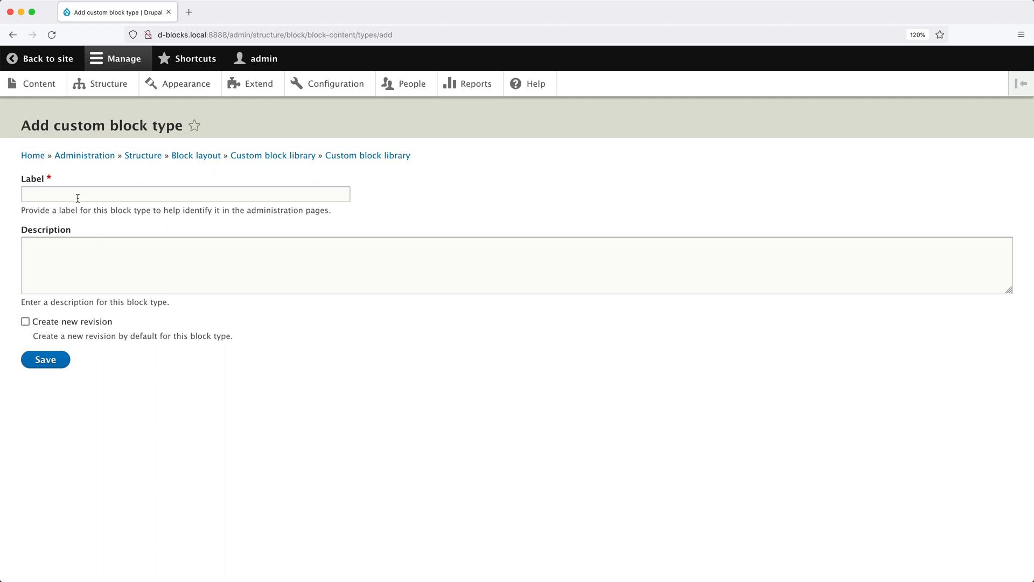
text(Call to)
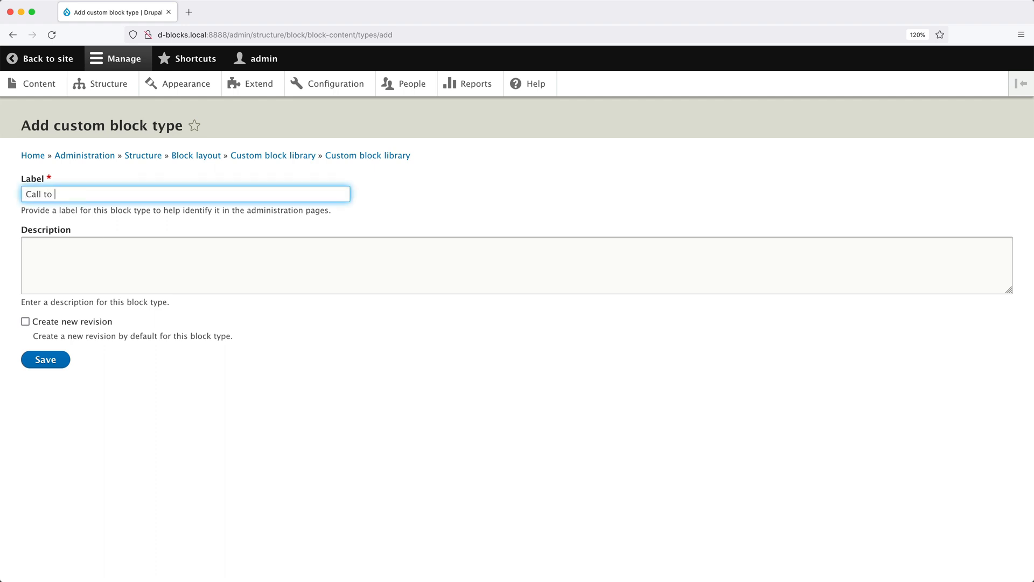
text(action)
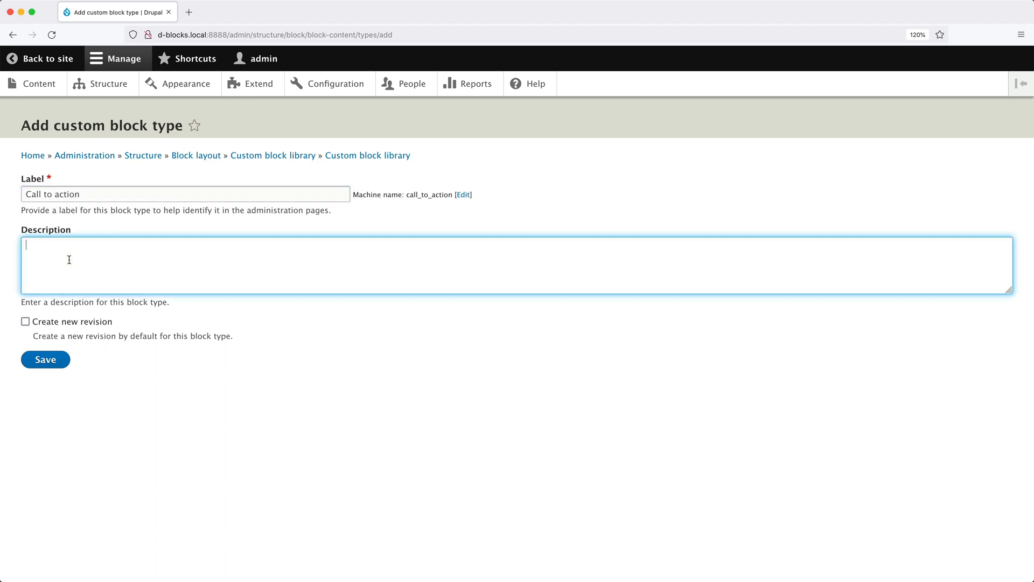
text(Used for)
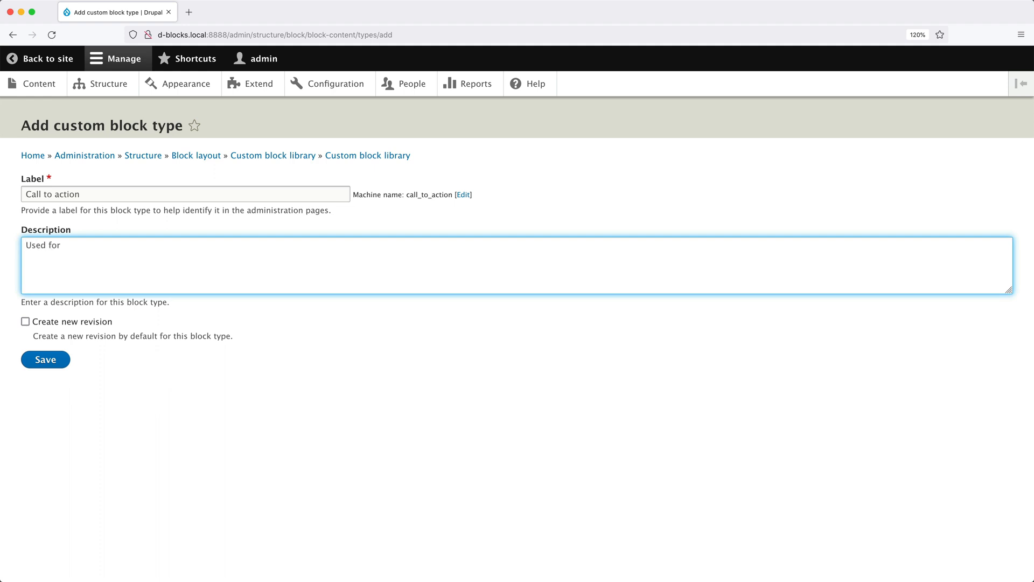
text(CTAs.)
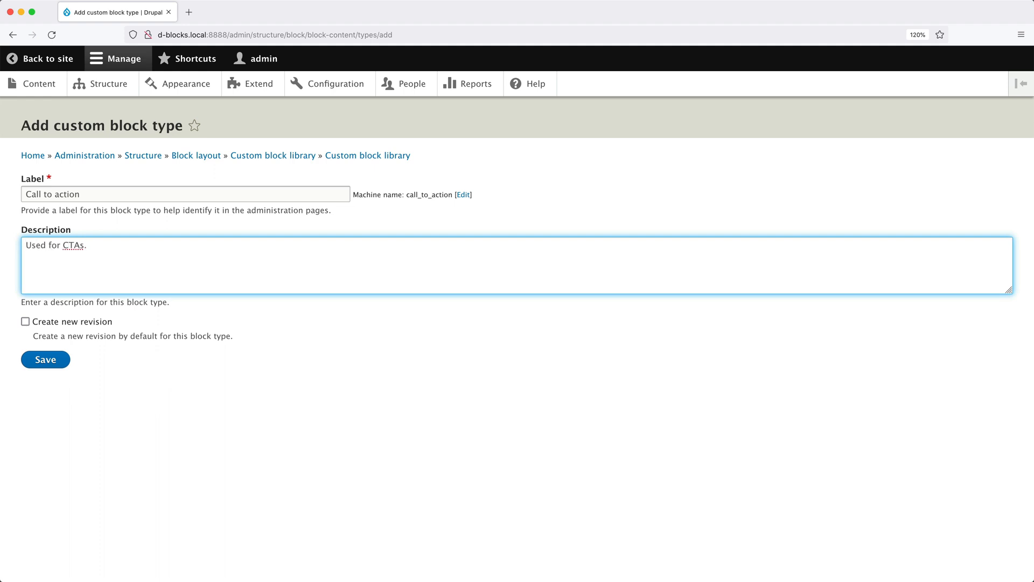
click(45, 359)
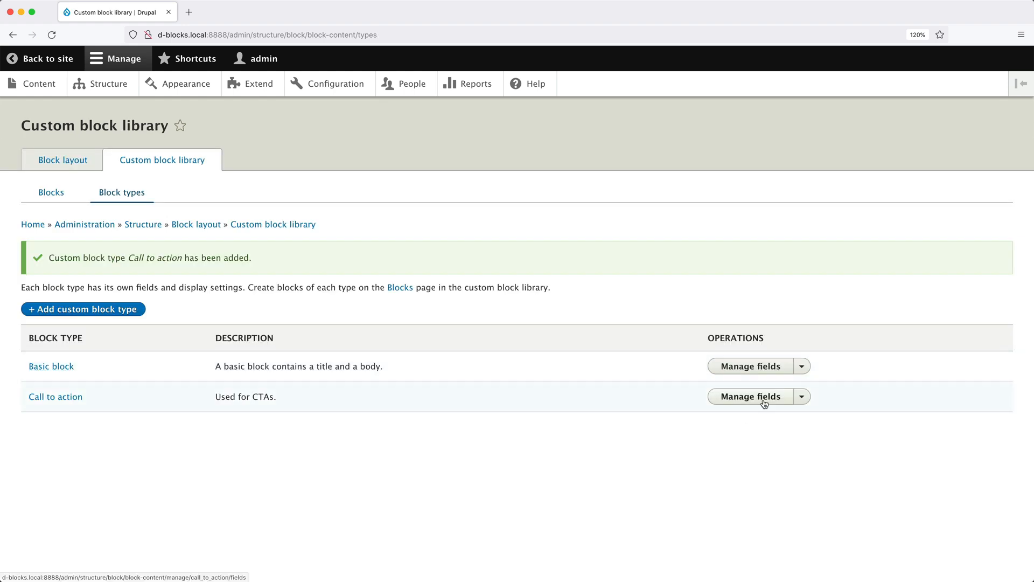
- Open Call to action's field list and start adding a new field
click(749, 396)
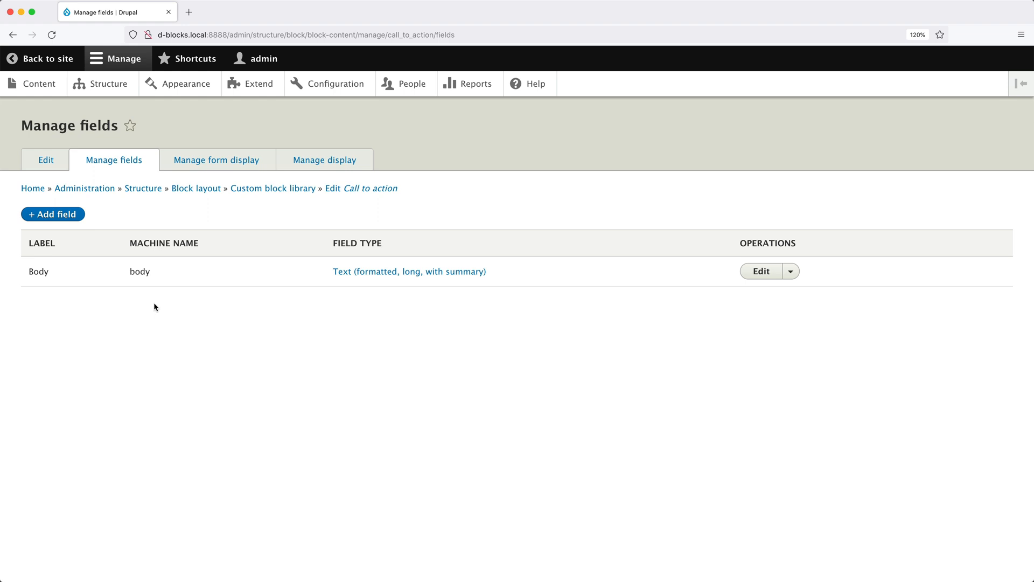
mouse_move(130, 314)
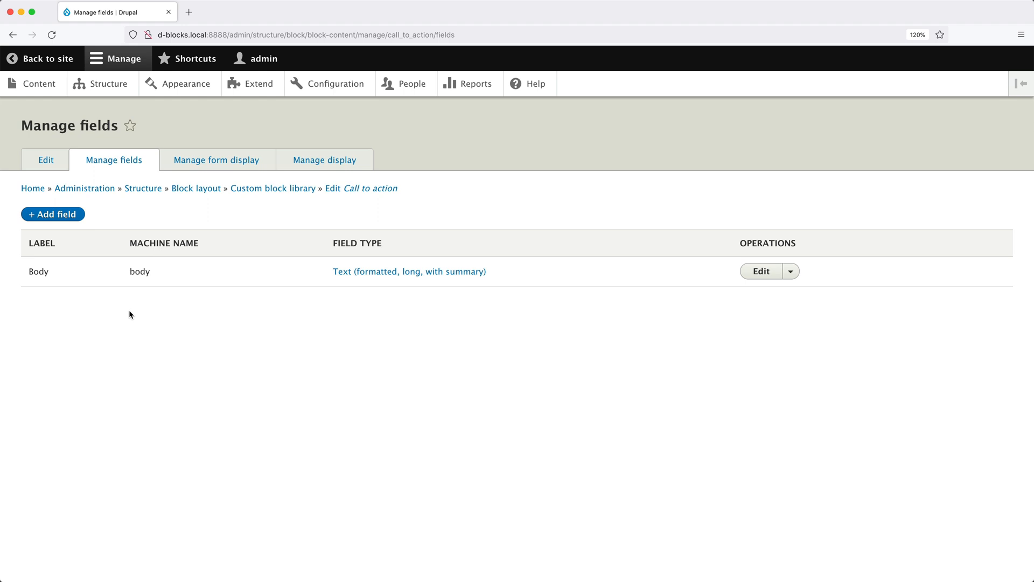
click(52, 214)
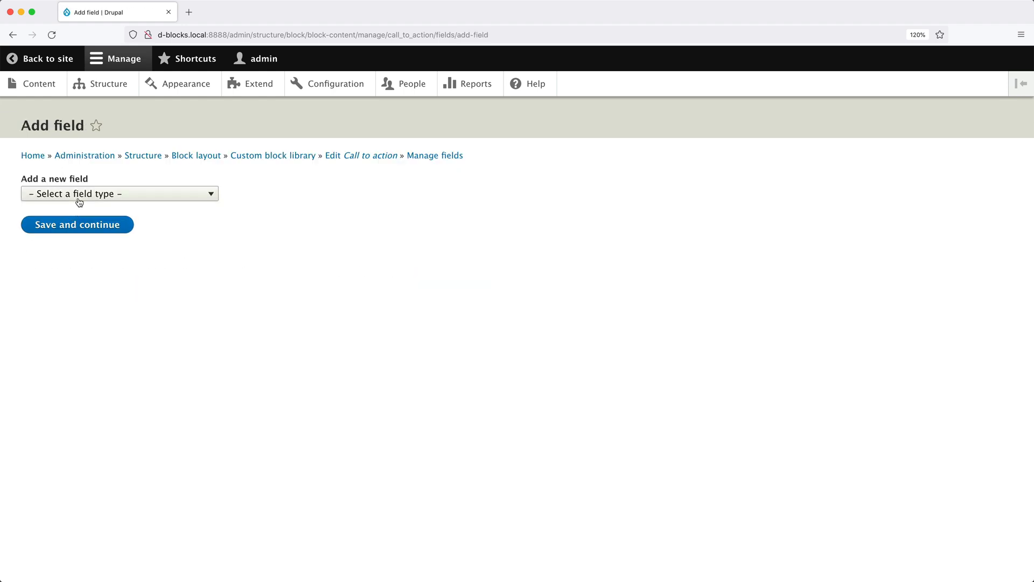
- Add a Link field labelled 'Read more' to the Call to action type
click(120, 194)
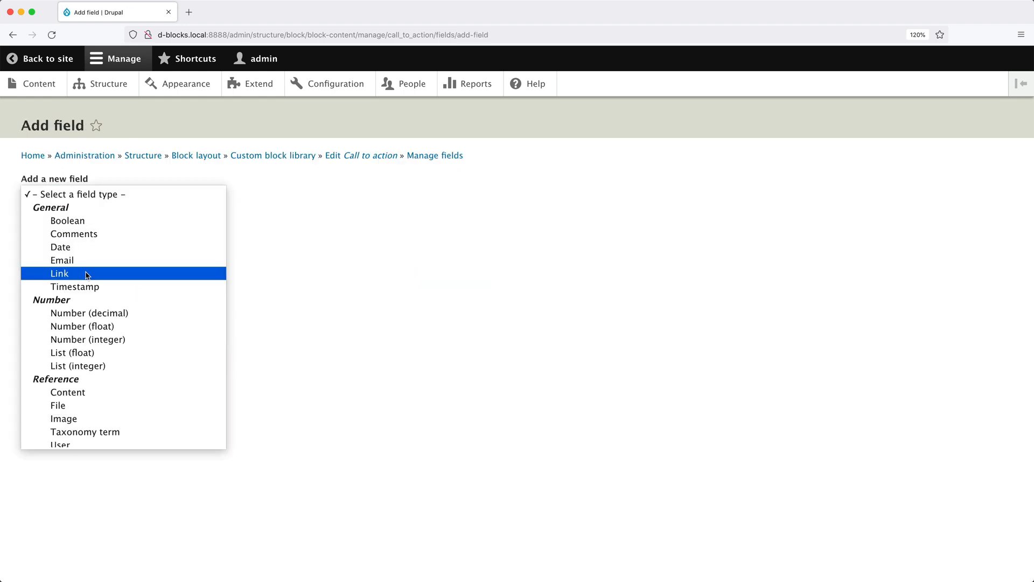
click(59, 273)
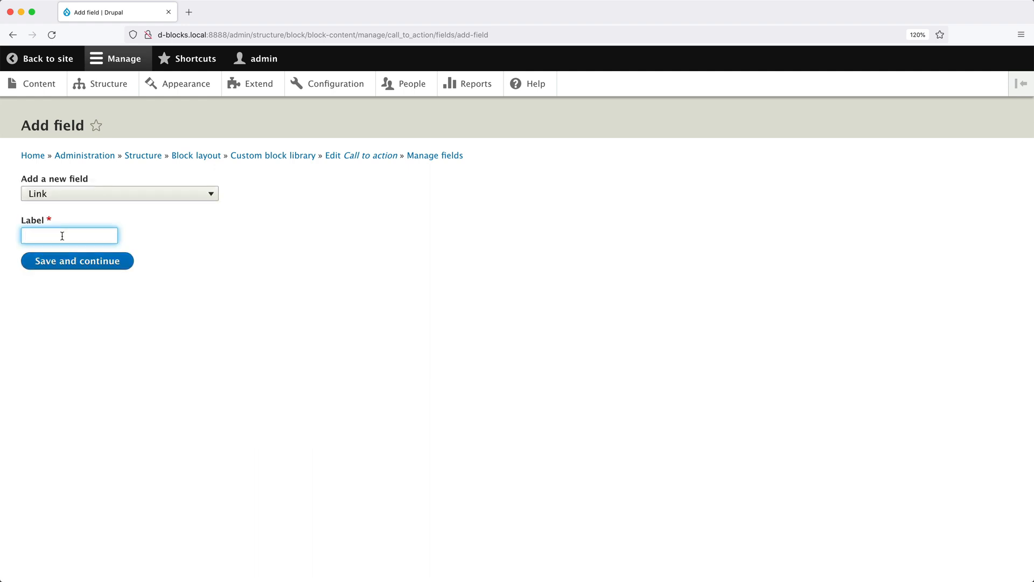
text(Read mo)
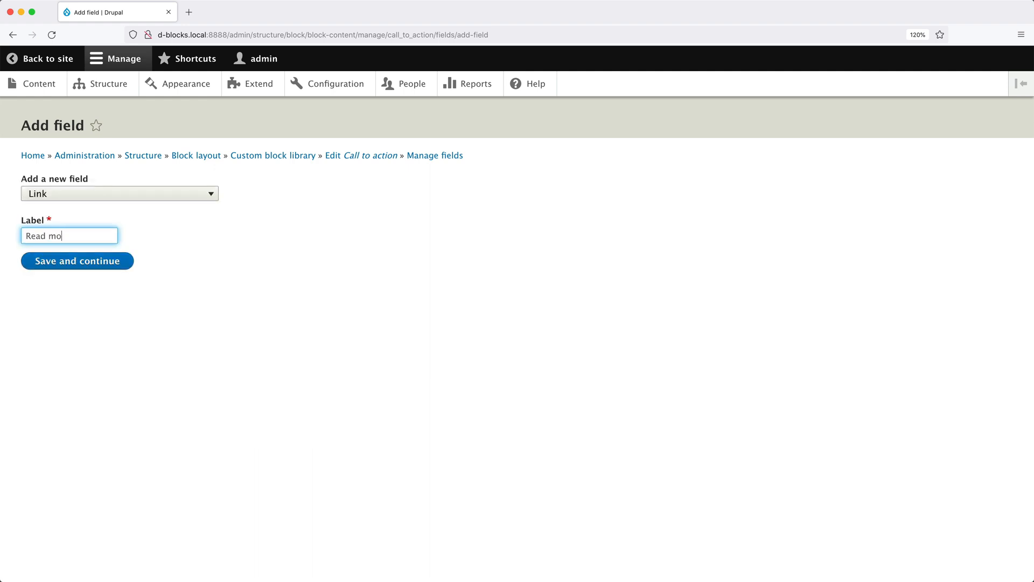
click(76, 260)
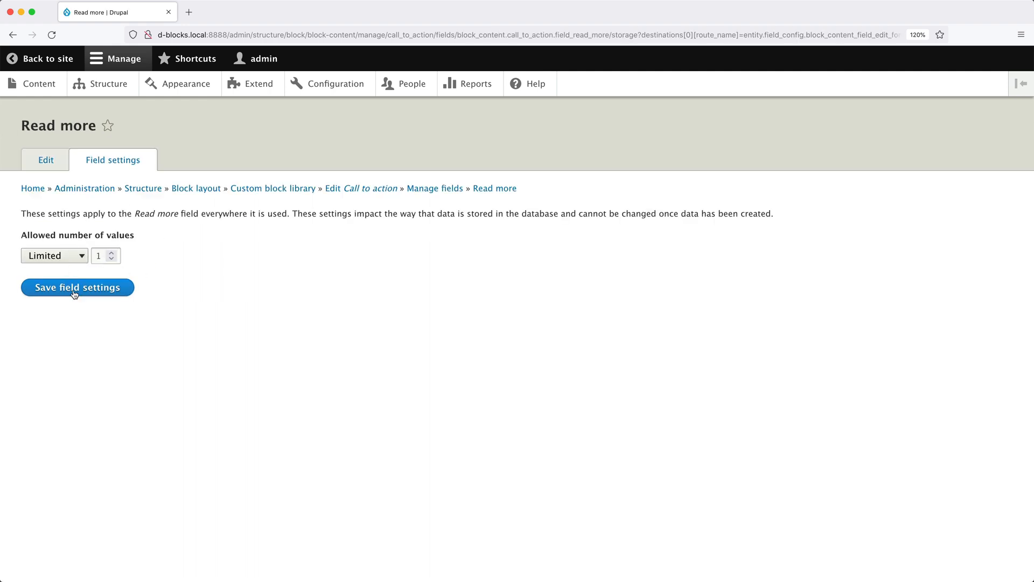
- Save Read more as single-value storage with link text required
click(76, 287)
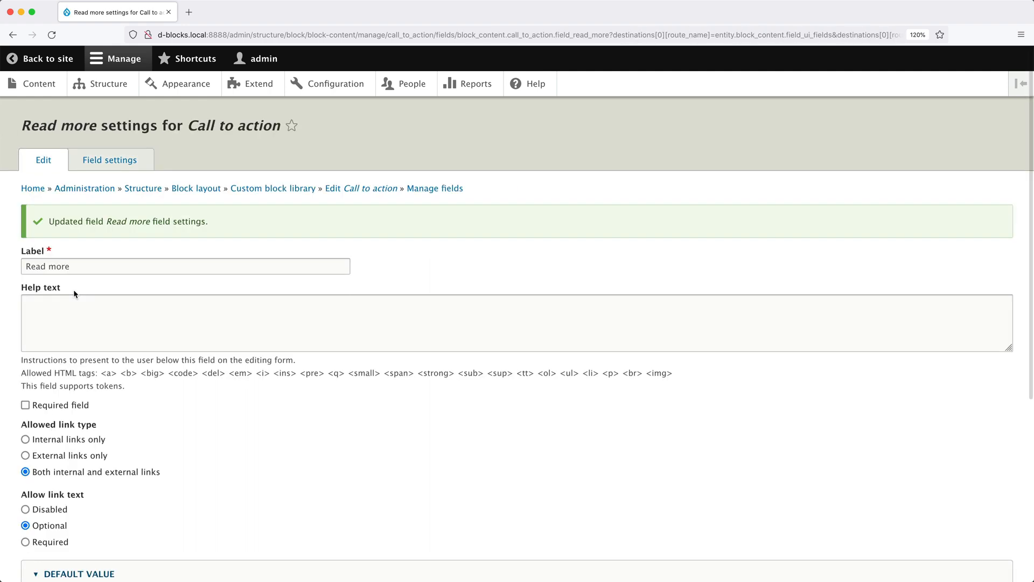
scroll(down, 3)
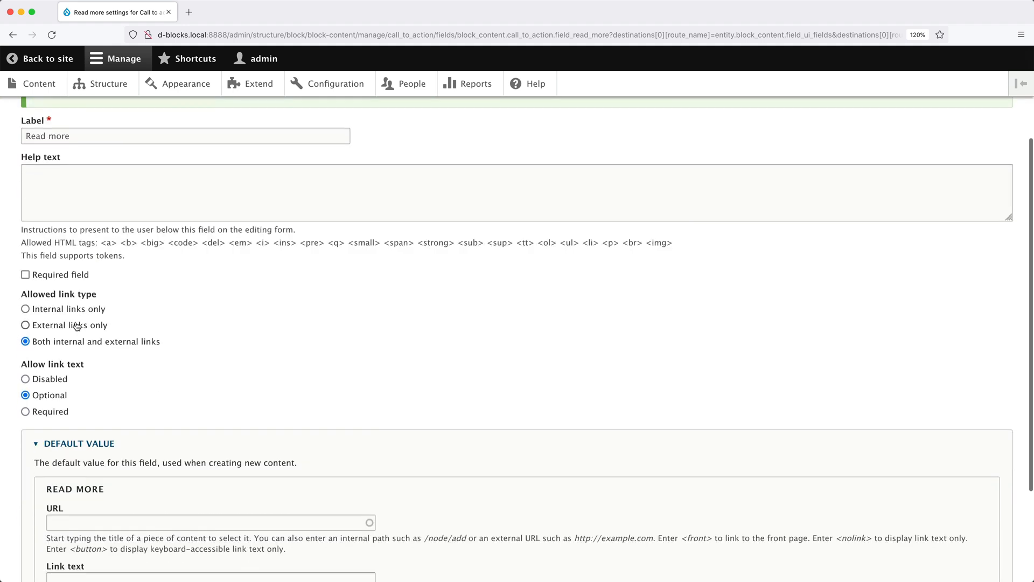
click(25, 412)
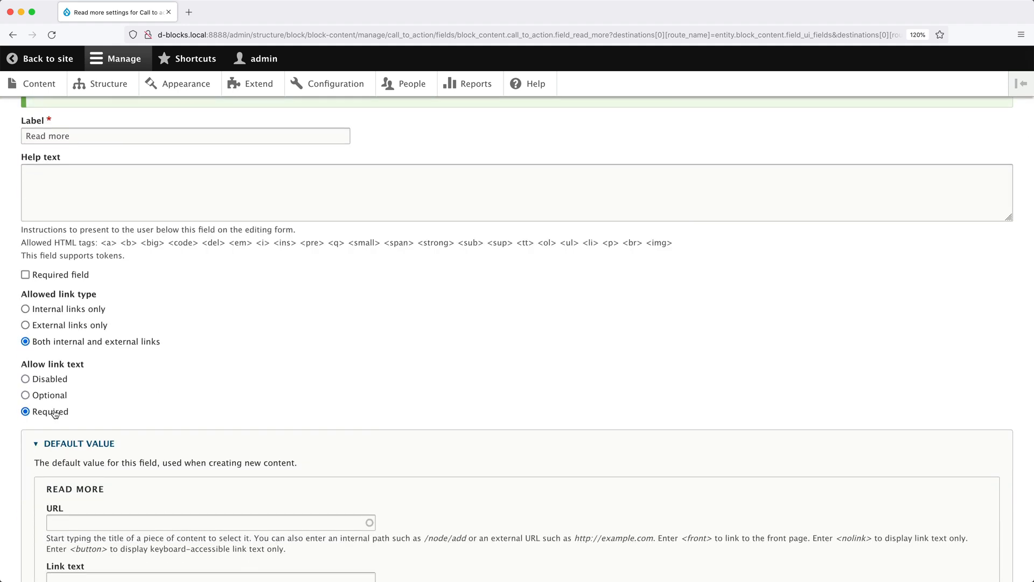
scroll(down, 3)
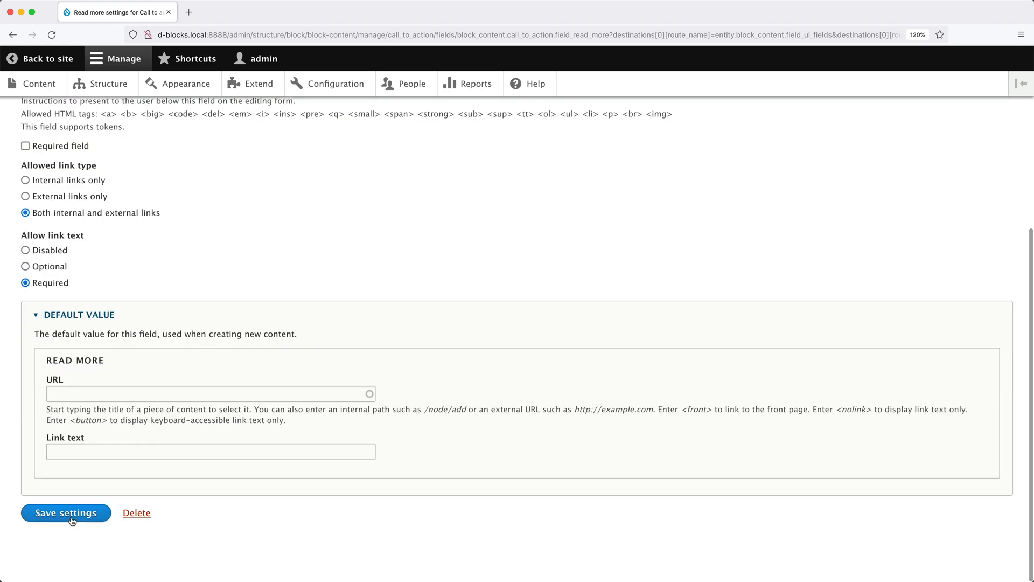
click(65, 513)
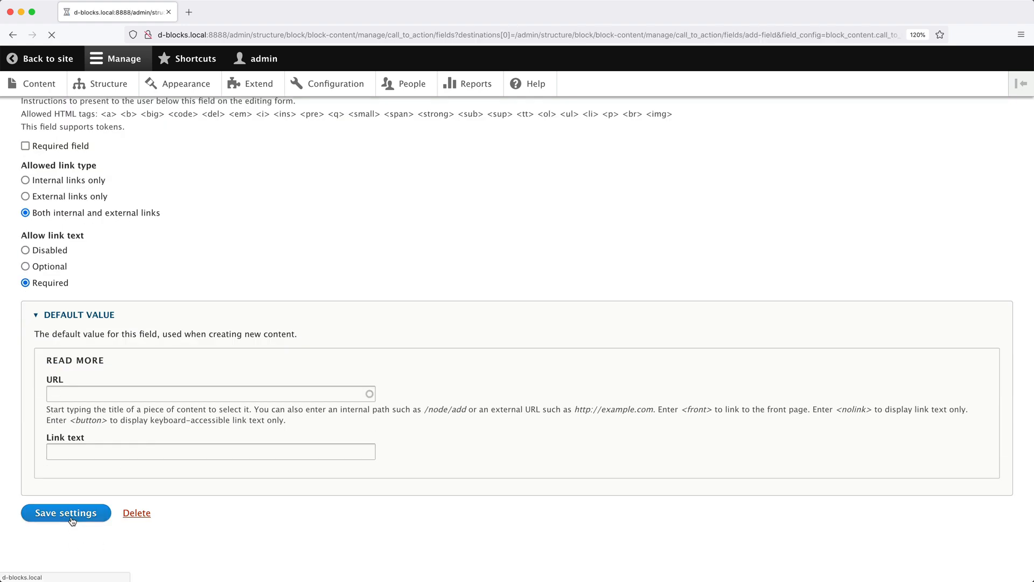
click(65, 512)
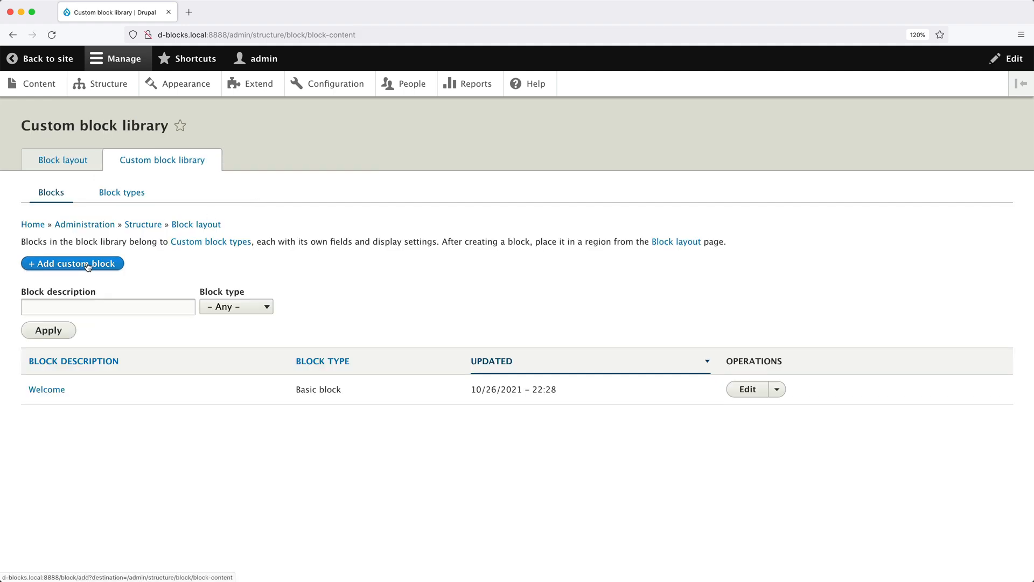
- Start a Call to action block described 'Newsletter' with body 'Join our newsletter'
click(72, 263)
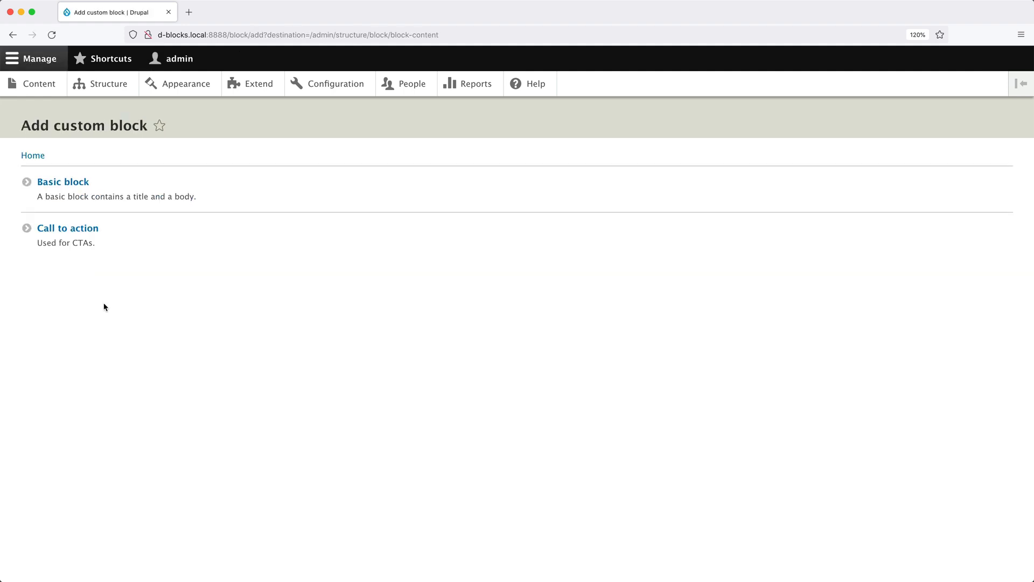
click(67, 229)
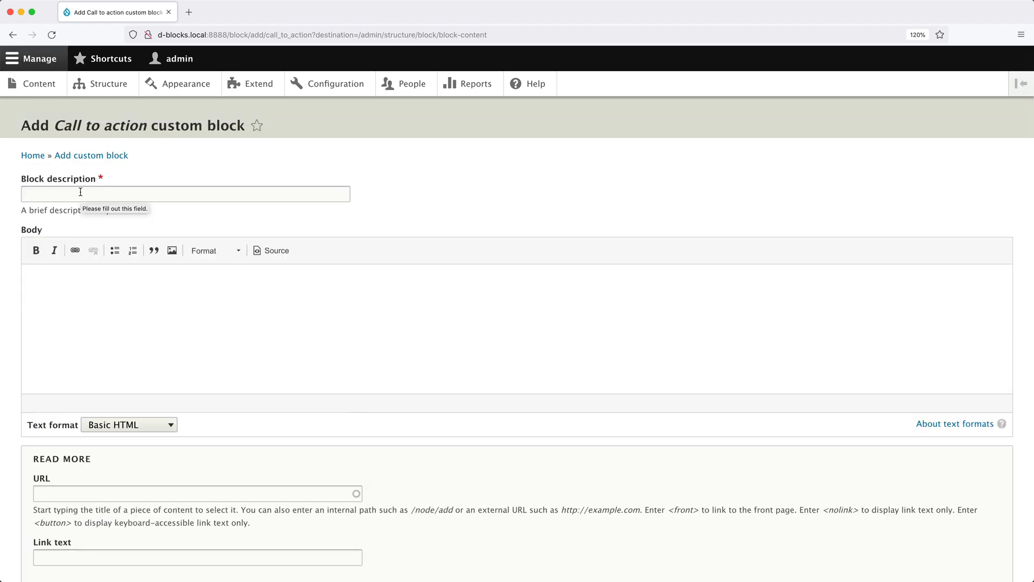
click(185, 194)
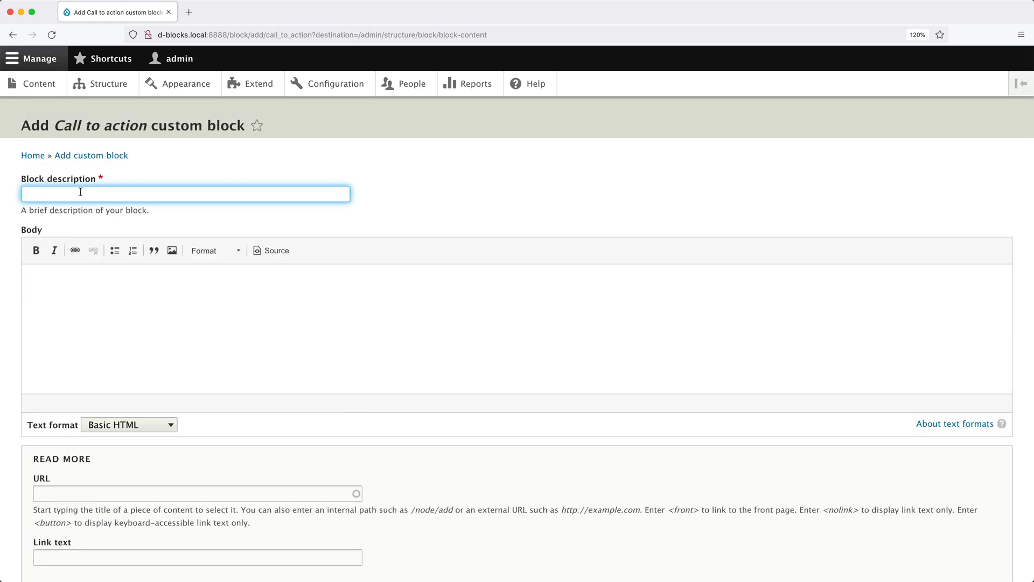
text(Newsletter)
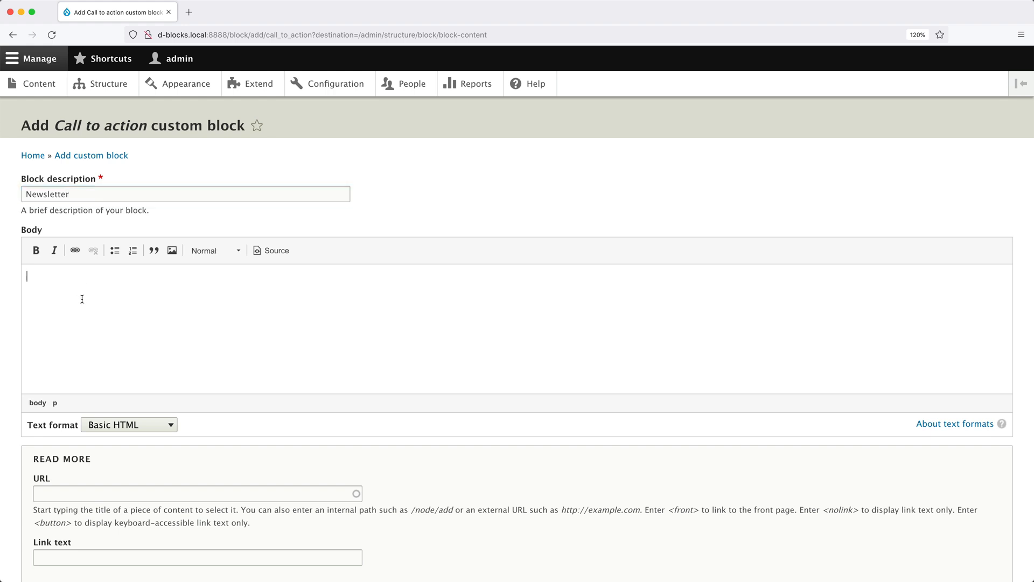
text(Join our)
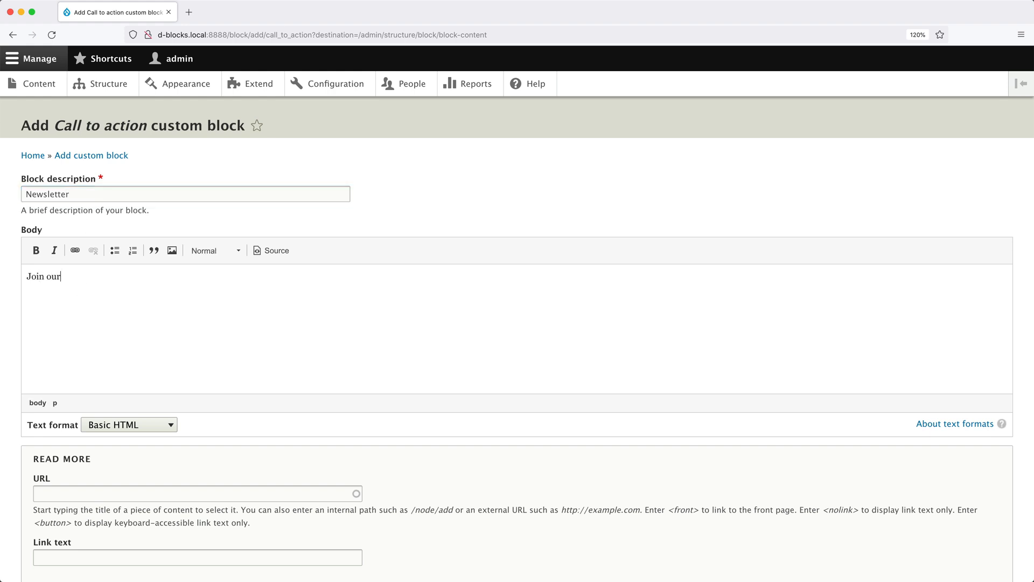
text(newsletter)
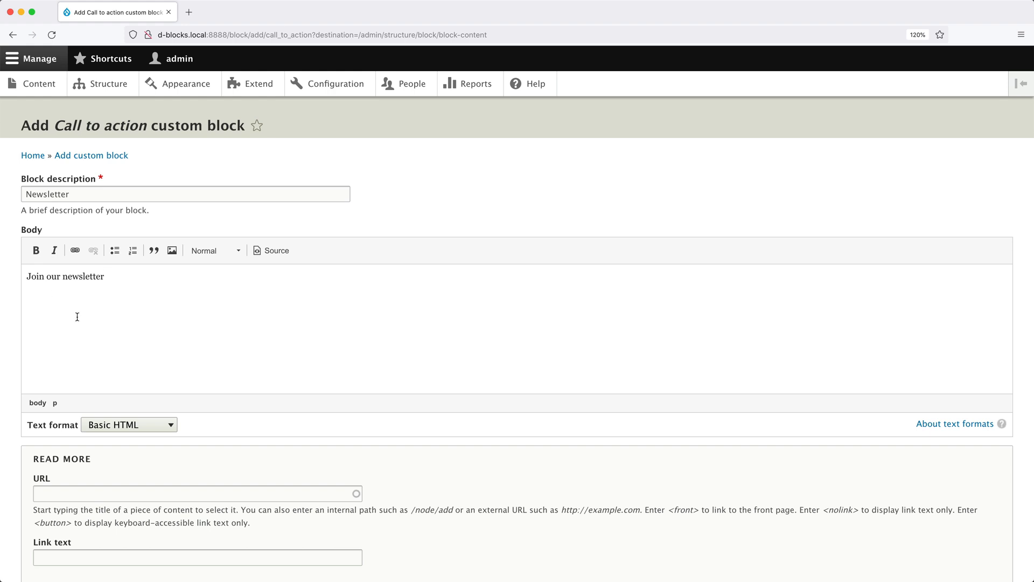
- Link the block to /newsletter with link text 'Subscribe' and save it
scroll(down, 3)
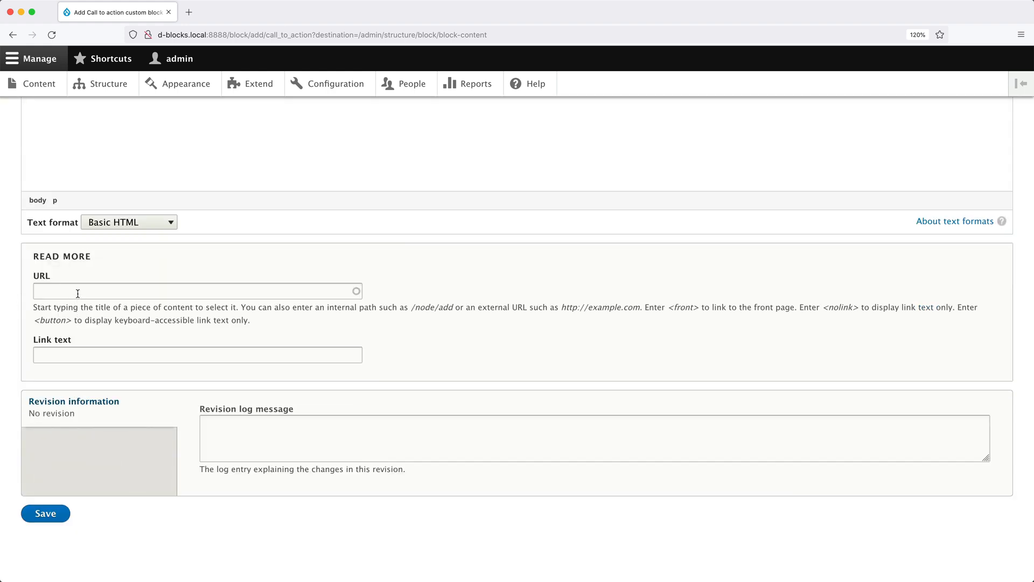
text(/)
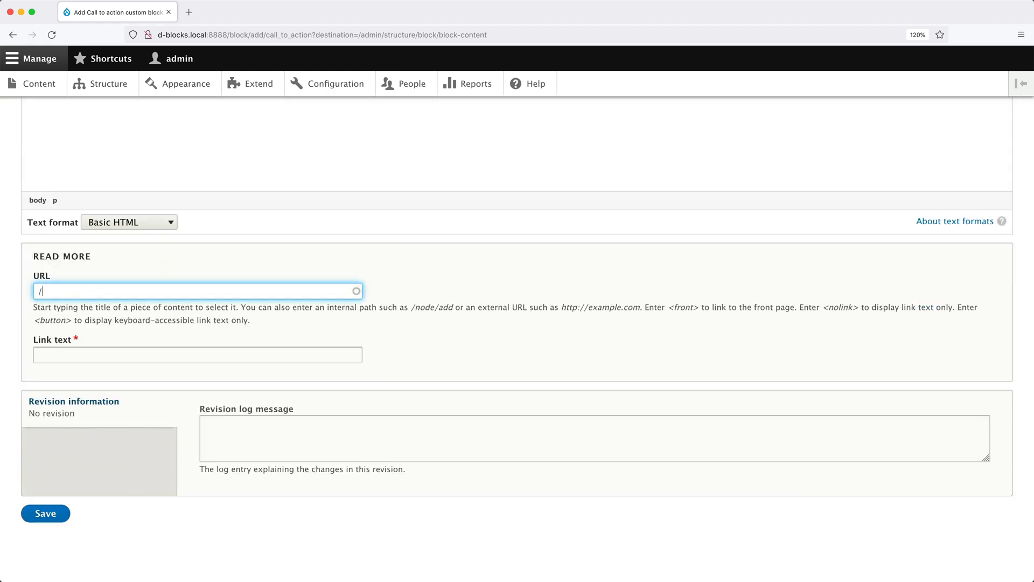
text(newsletter)
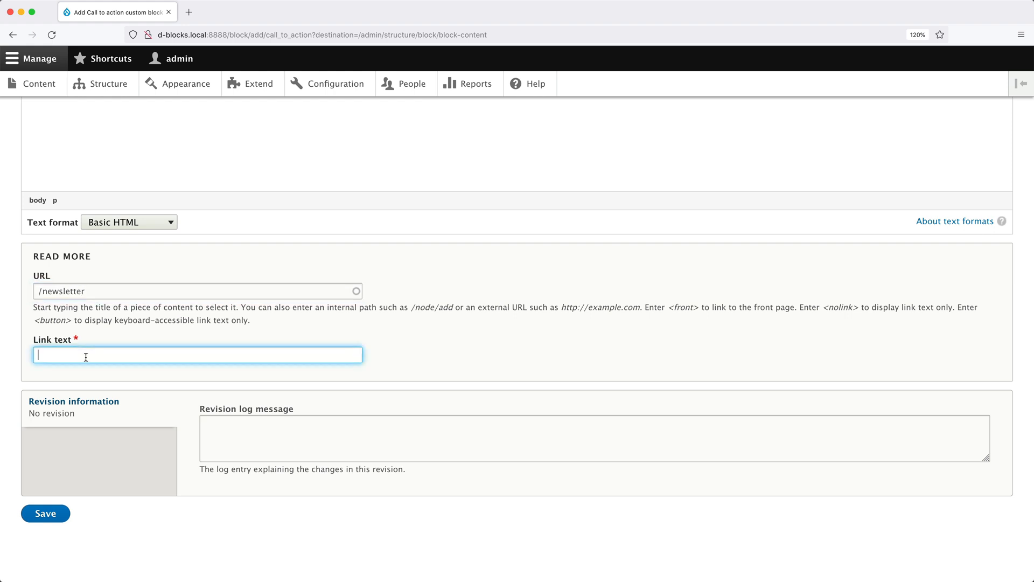
text(Subsc)
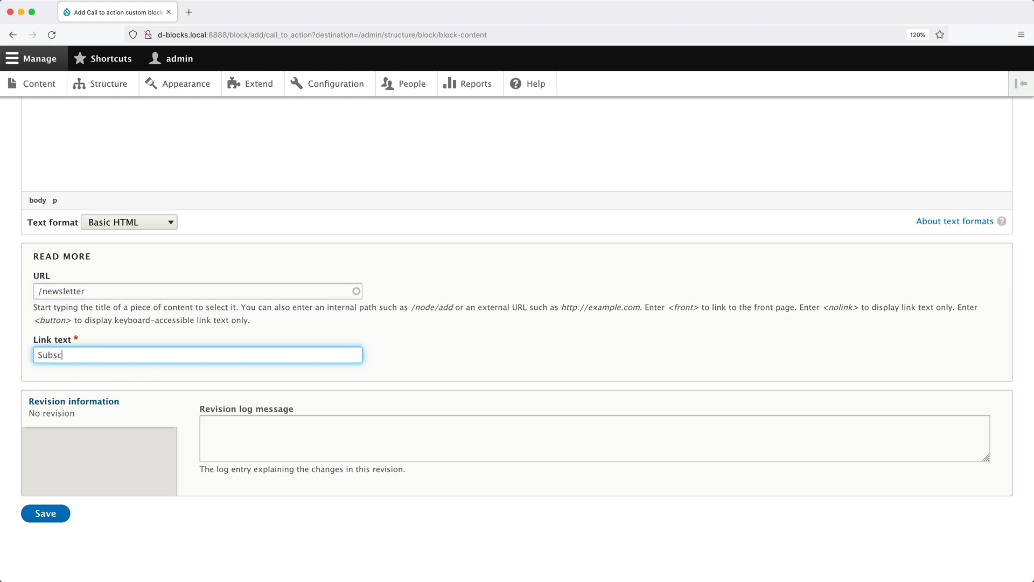
text(ribe)
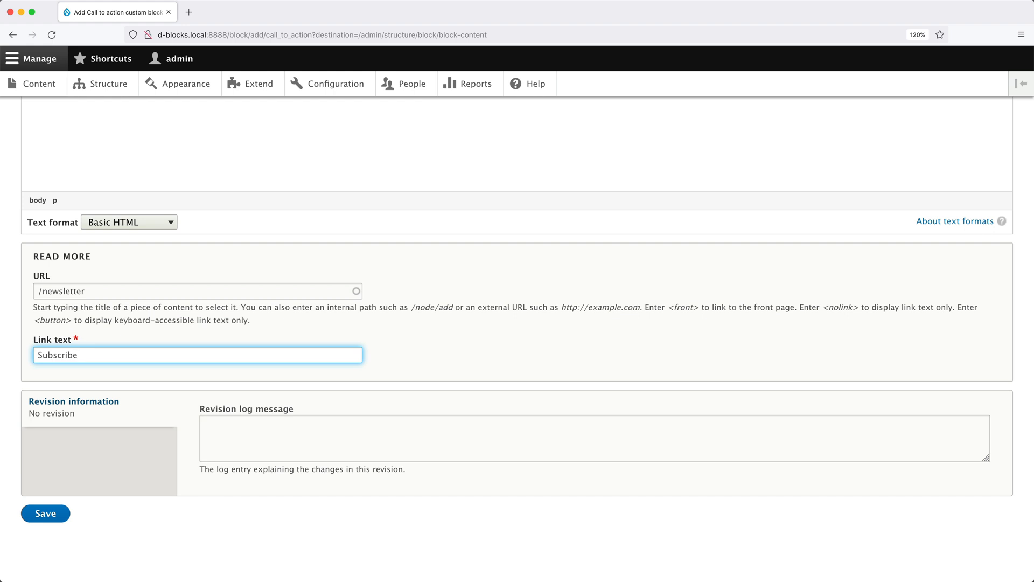
click(44, 514)
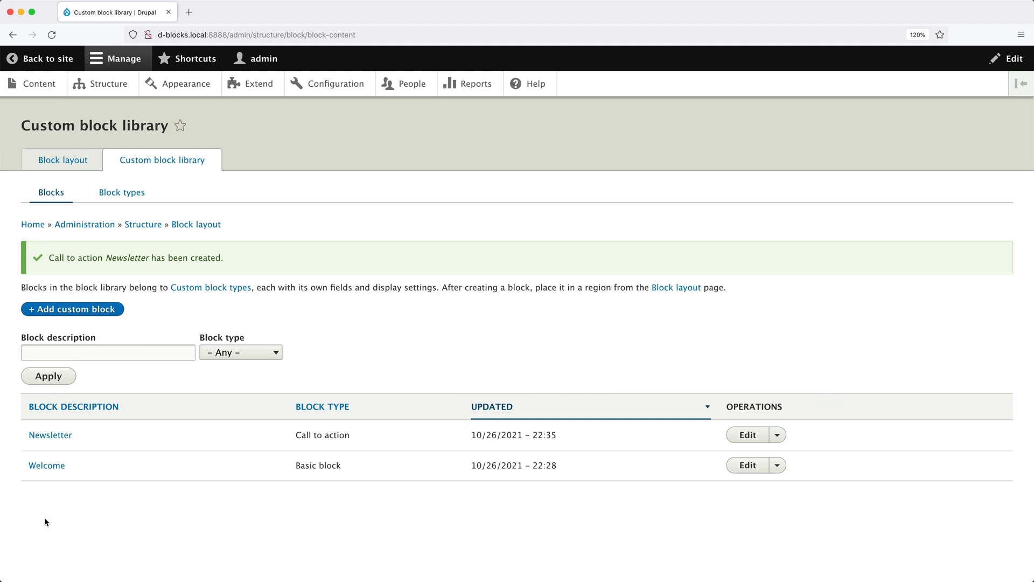
mouse_move(52, 497)
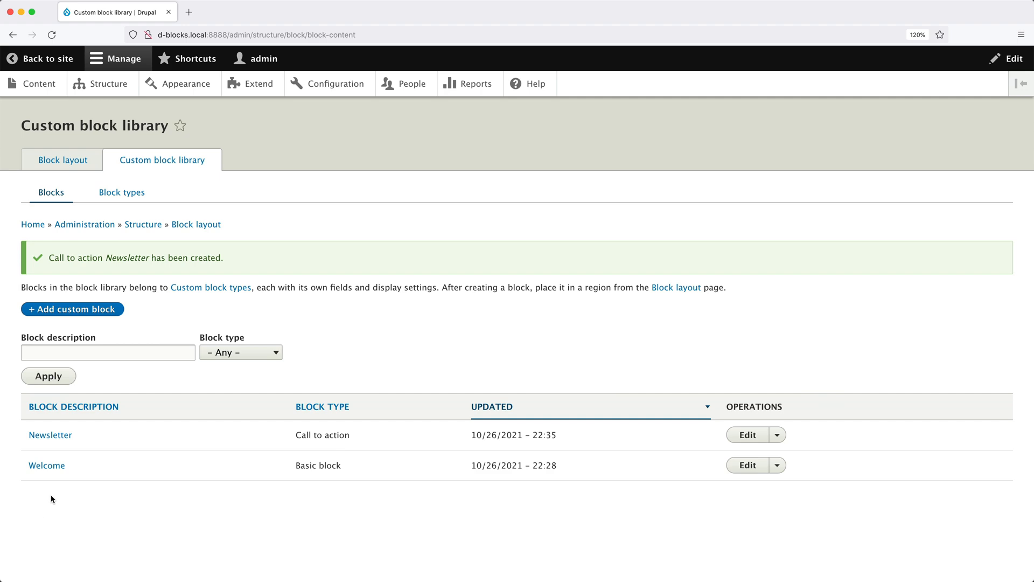
- Return to Block layout and open Place block for the Sidebar first region
click(62, 160)
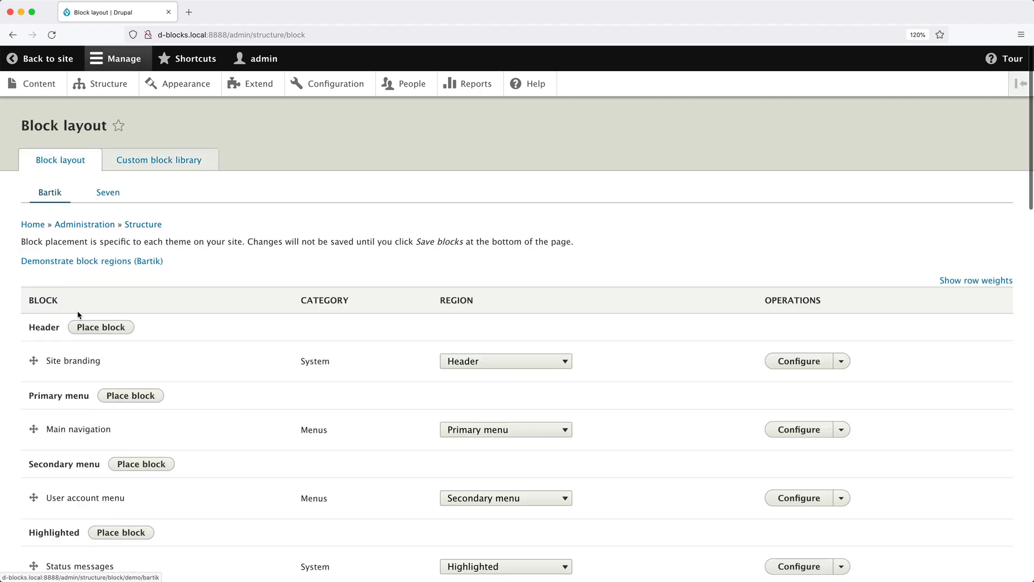
scroll(down, 3)
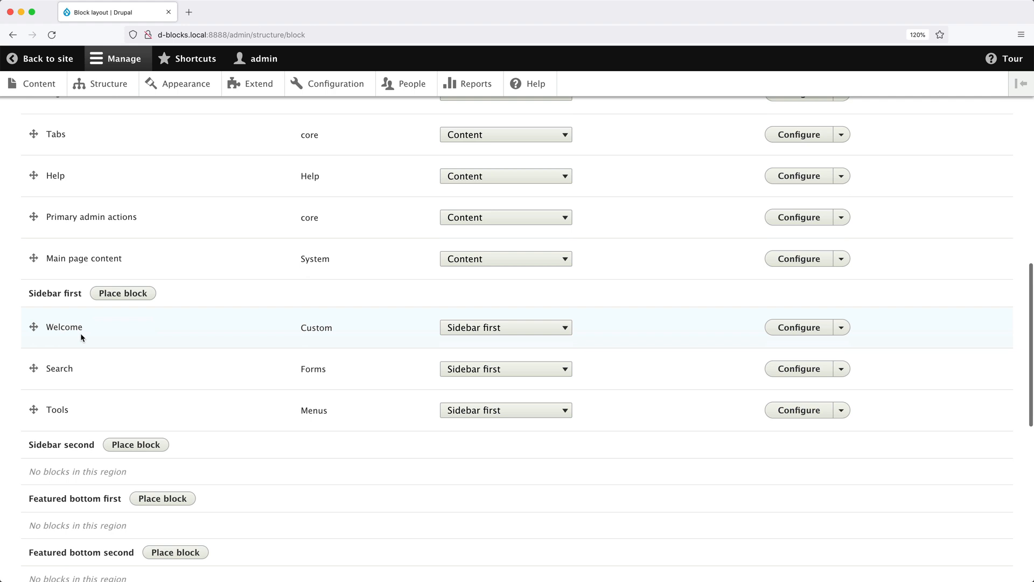
mouse_move(122, 293)
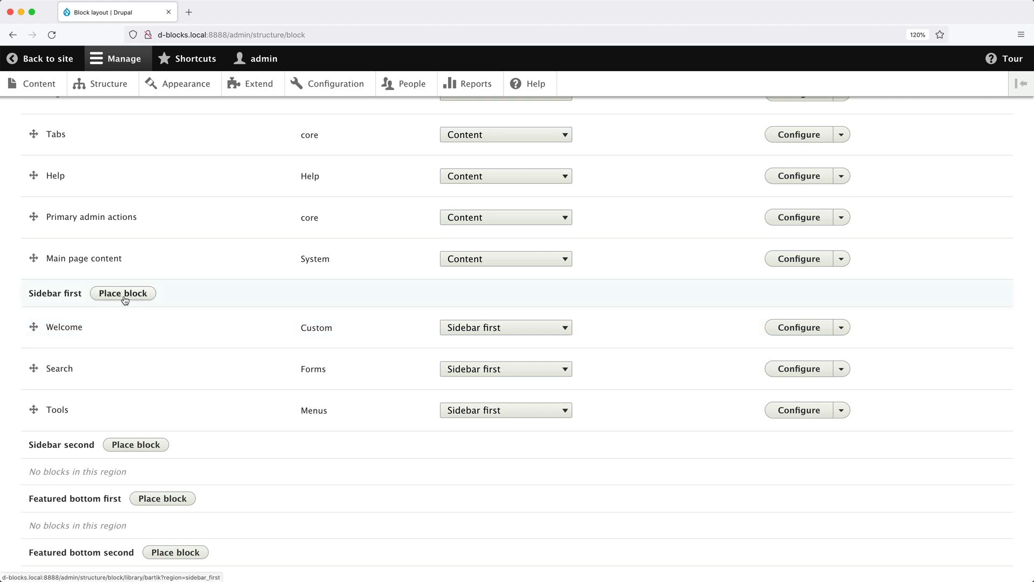
click(122, 293)
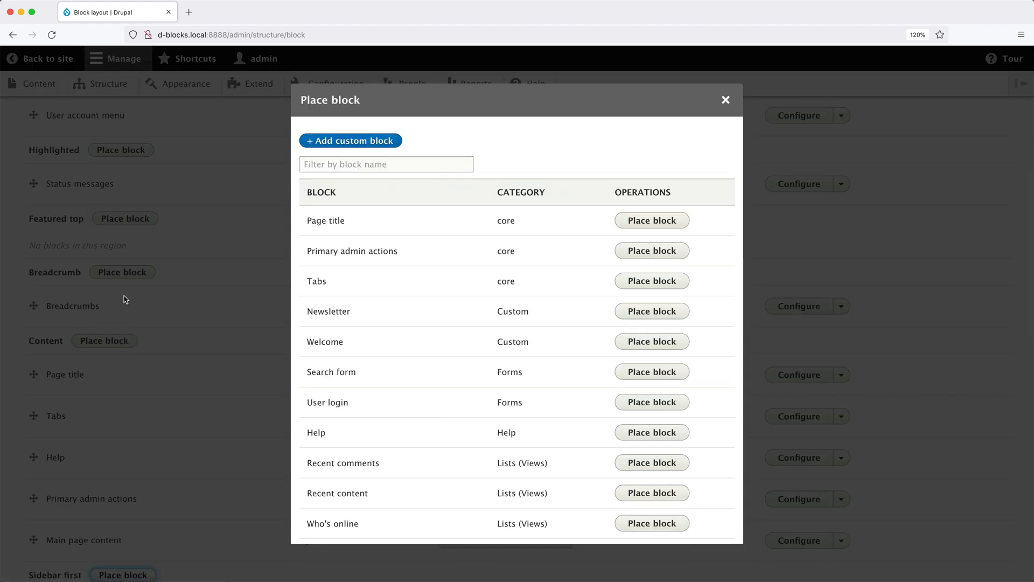
mouse_move(394, 311)
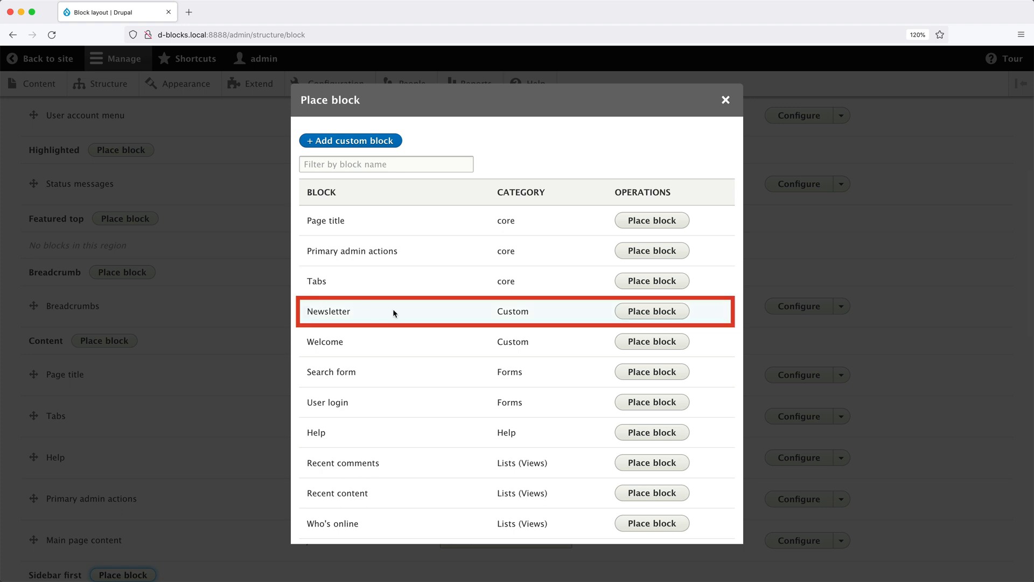
- Place the Newsletter block in Sidebar first and save the placement
click(652, 311)
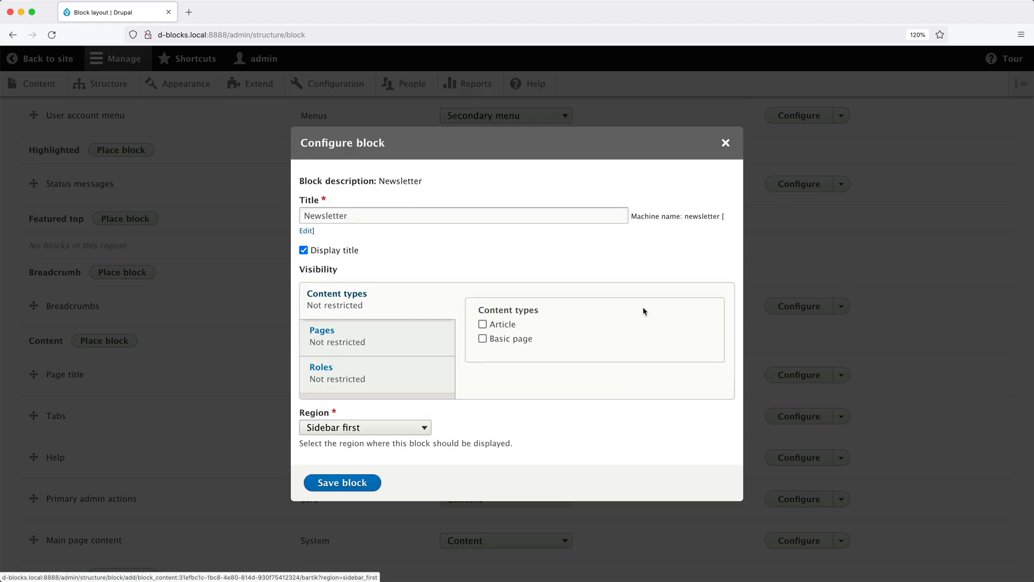
mouse_move(591, 312)
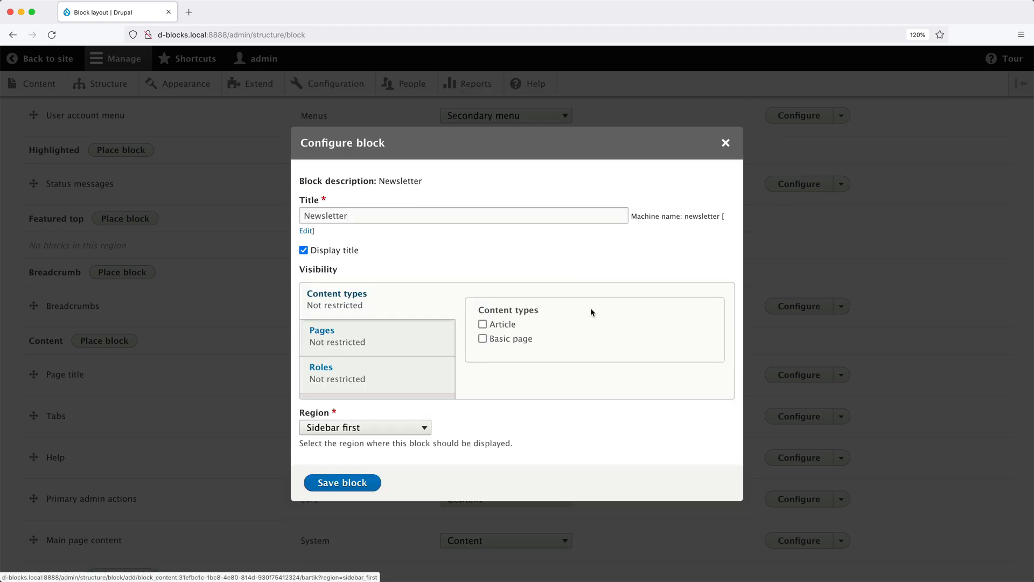
click(342, 483)
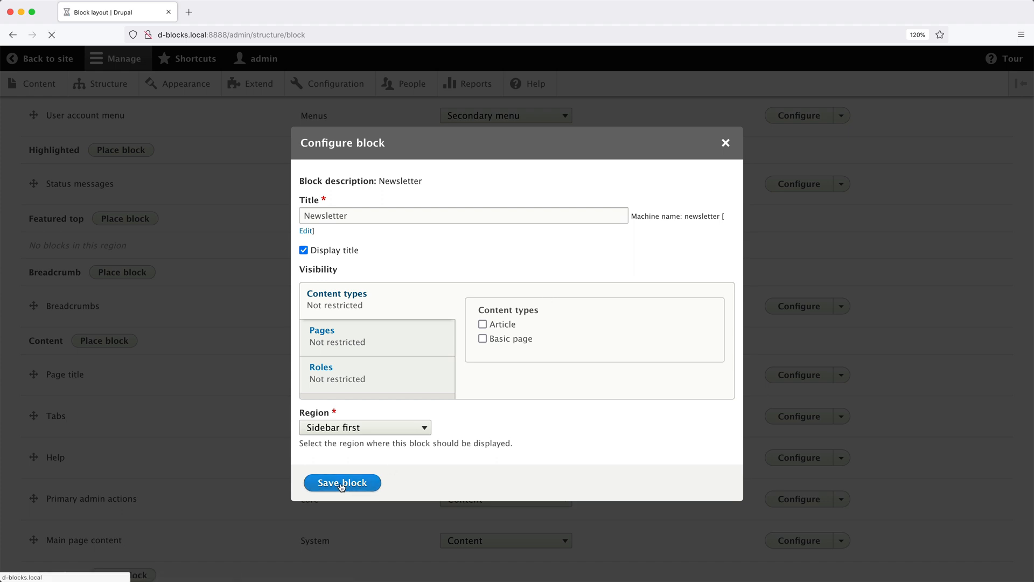
click(342, 482)
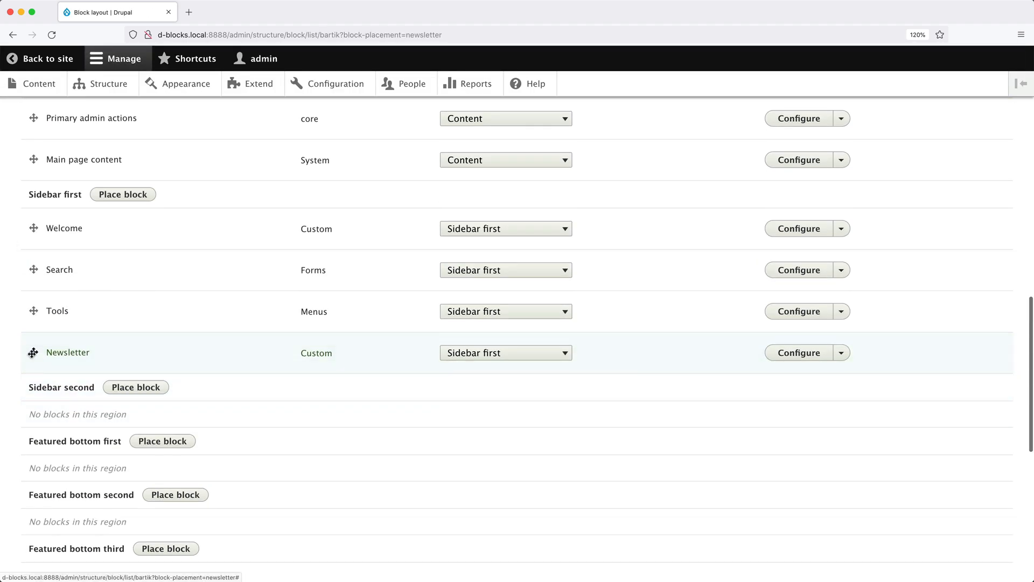
- Drag Newsletter above Welcome in Sidebar first and save the block order
drag(33, 351, 32, 229)
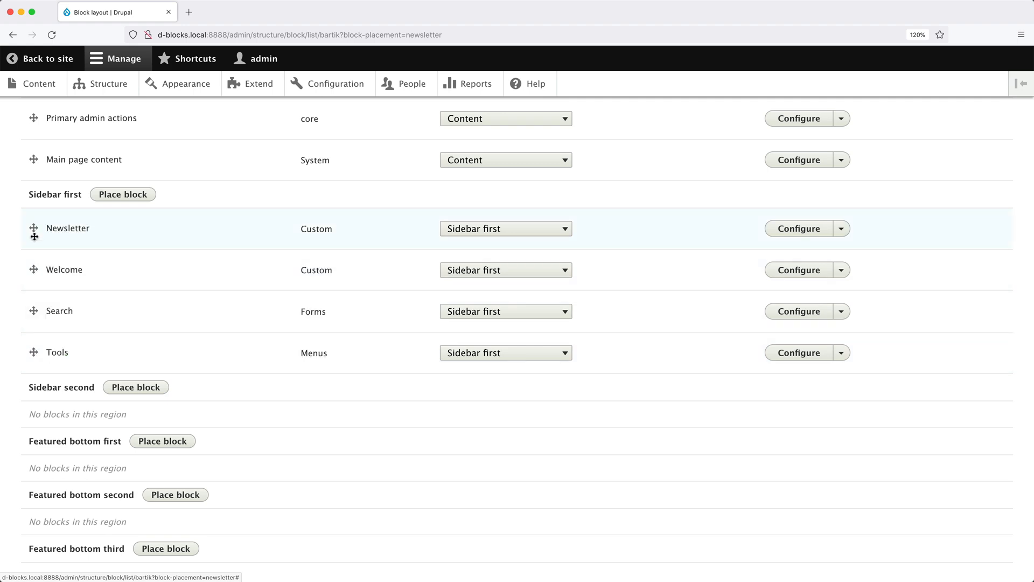
scroll(down, 3)
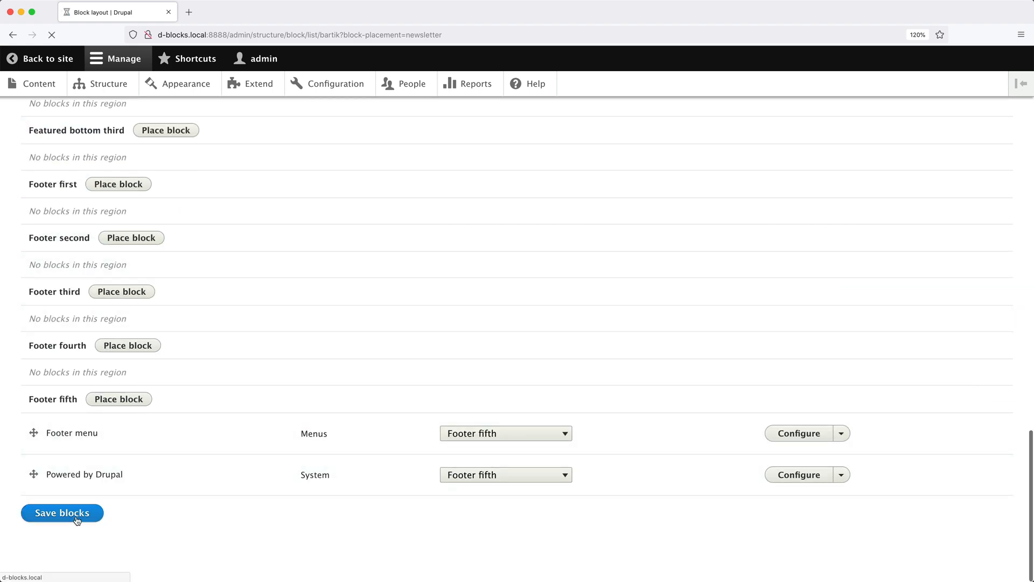
click(62, 513)
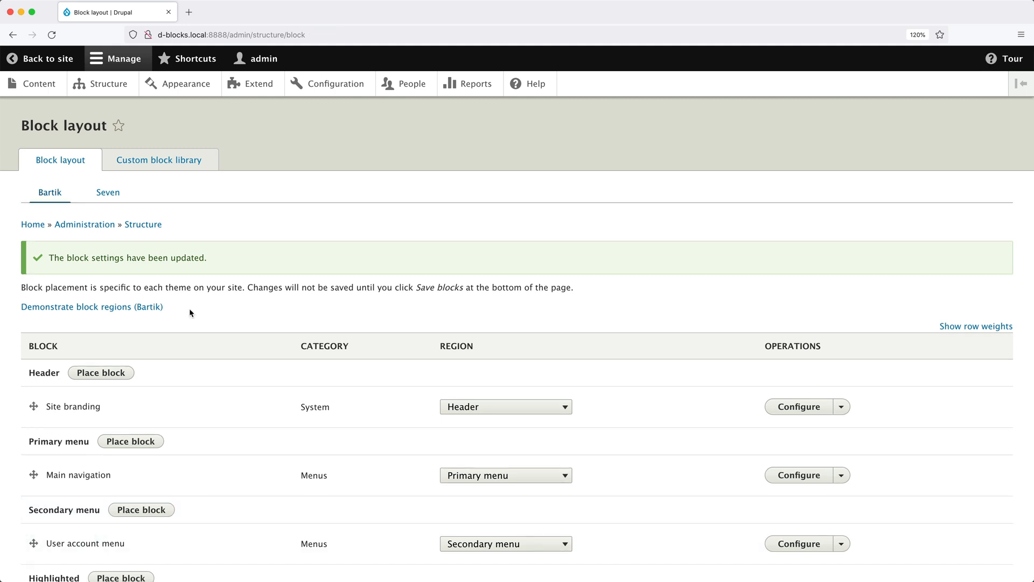
click(47, 58)
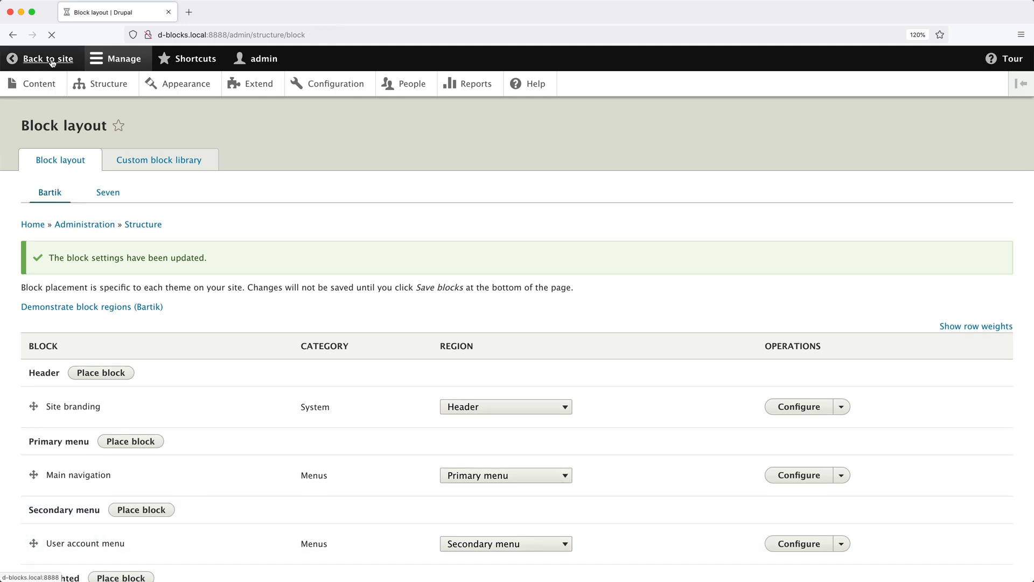
- Check the front page showing Newsletter, then go to the Structure admin page
click(47, 59)
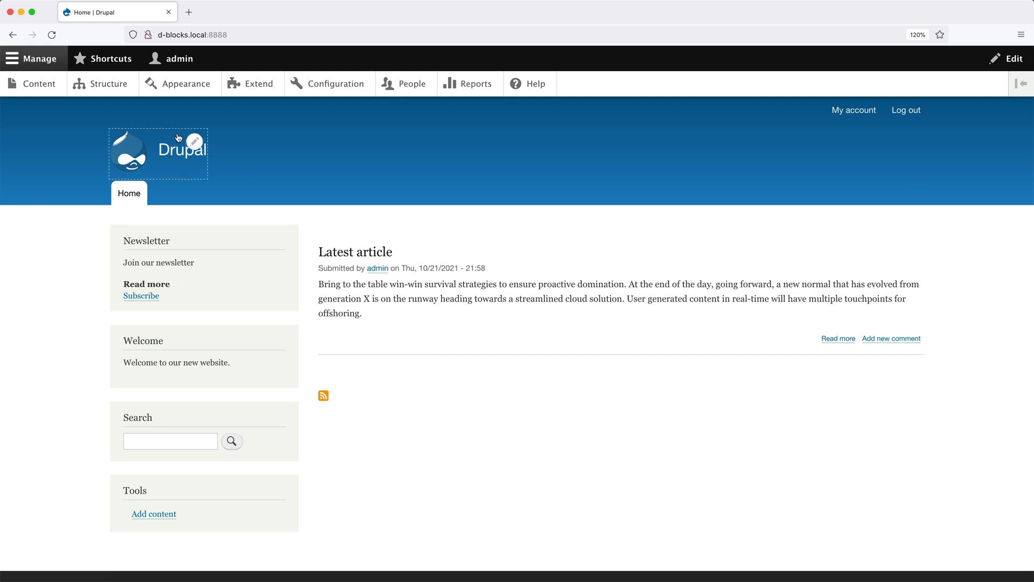
click(109, 84)
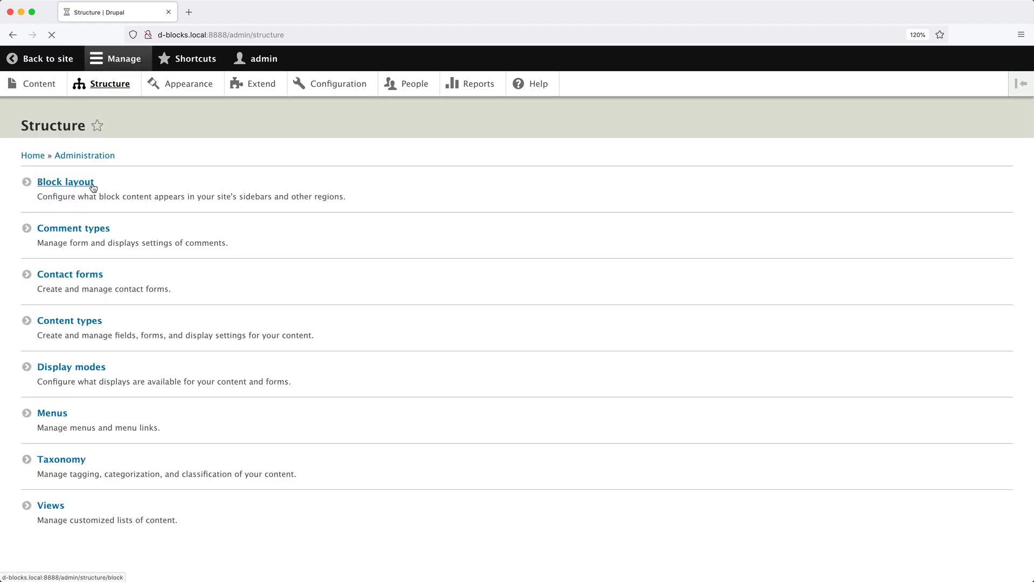
- Open Manage display for the Call to action block type
click(65, 182)
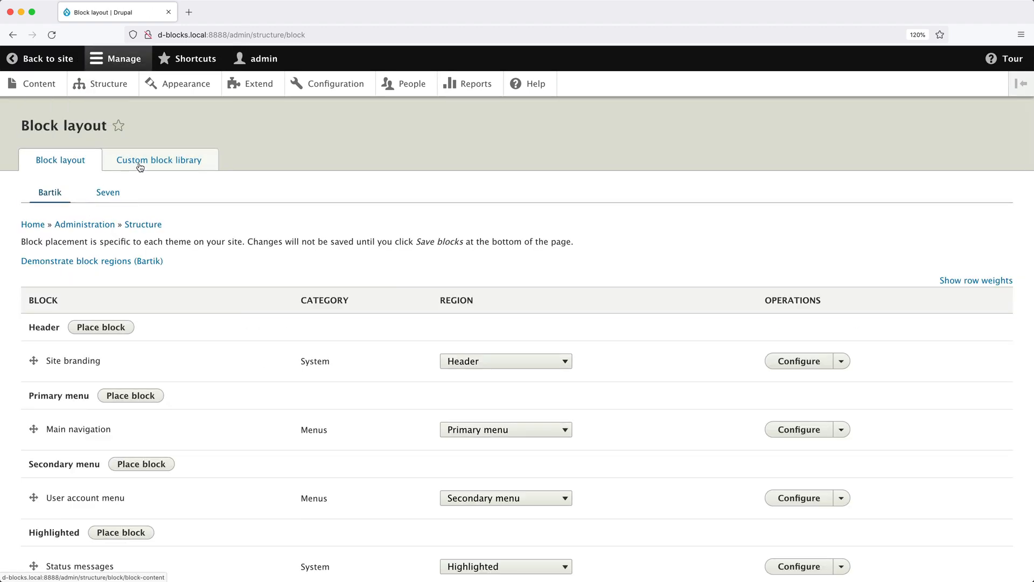
click(159, 159)
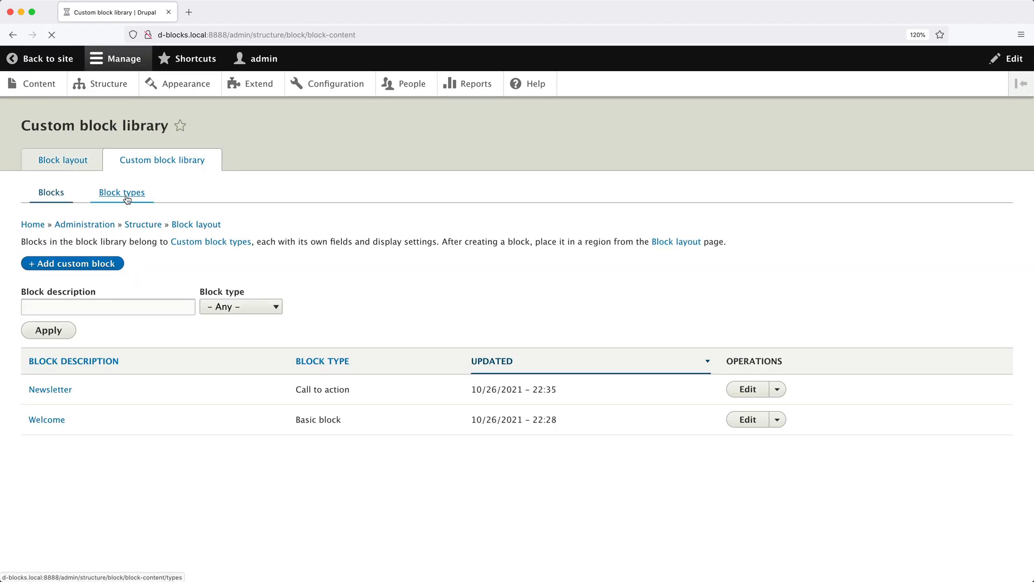
click(121, 192)
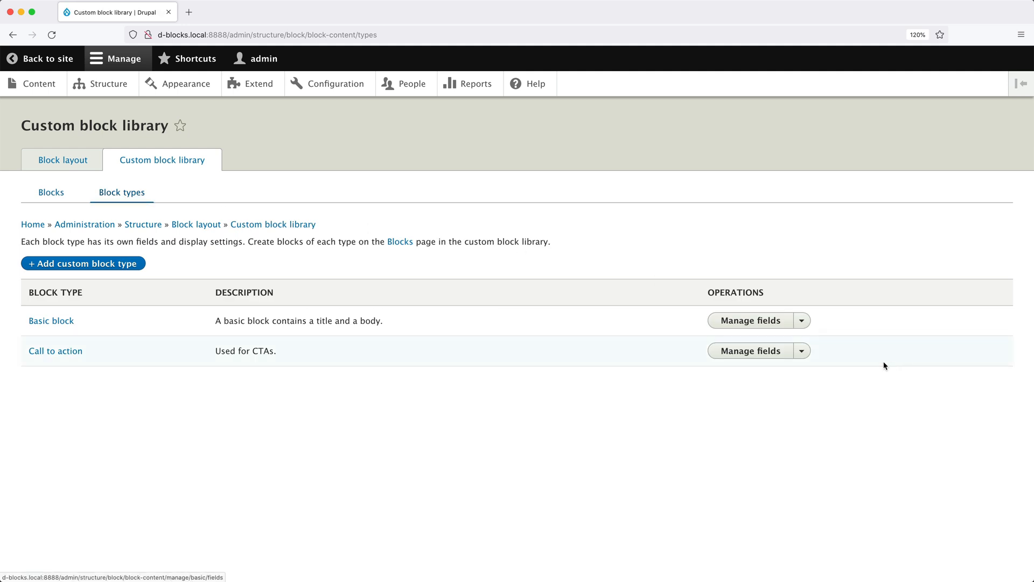
click(803, 350)
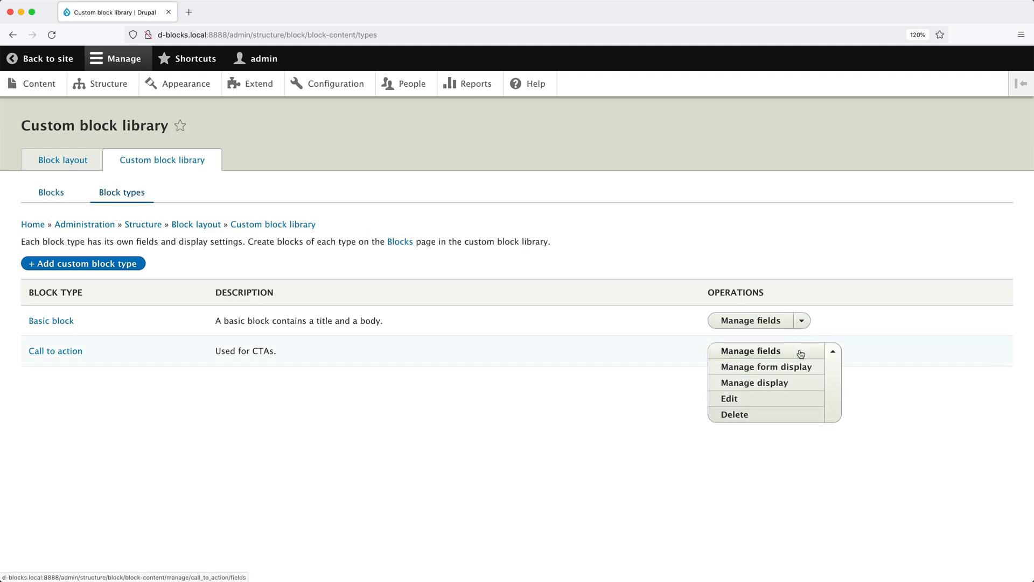
click(755, 382)
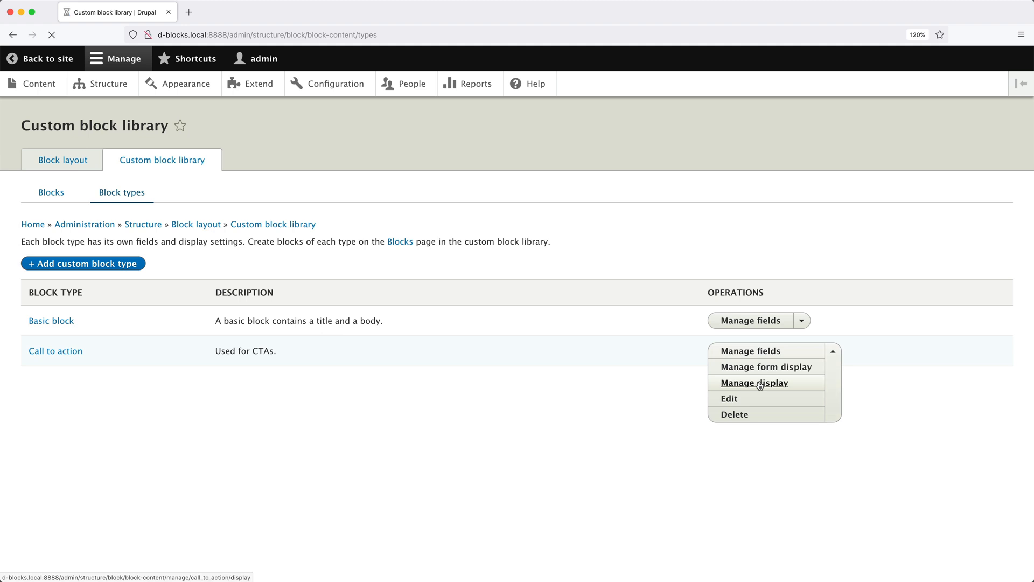
click(755, 382)
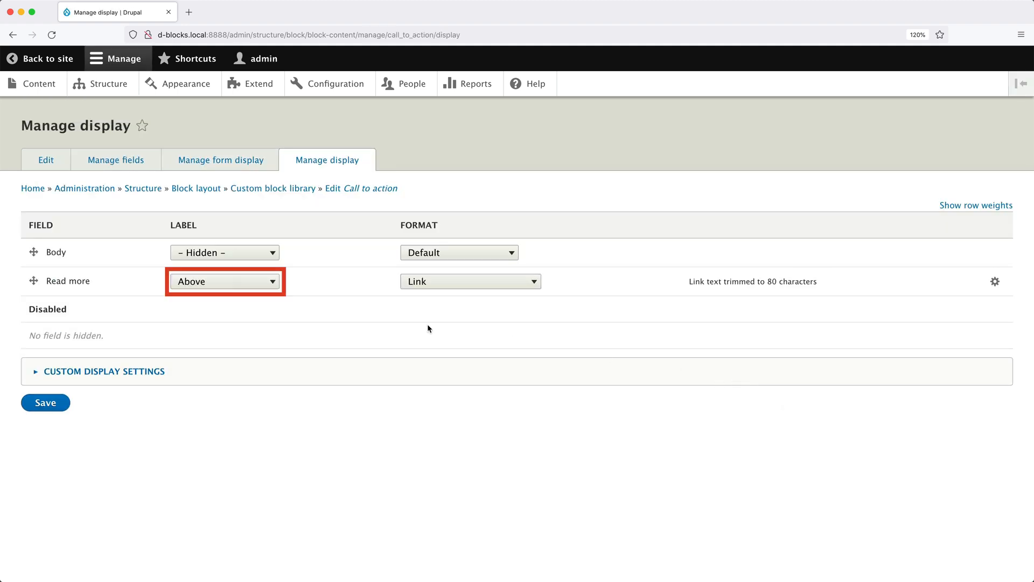
- Hide the Read more label, save, and view the front page
click(224, 281)
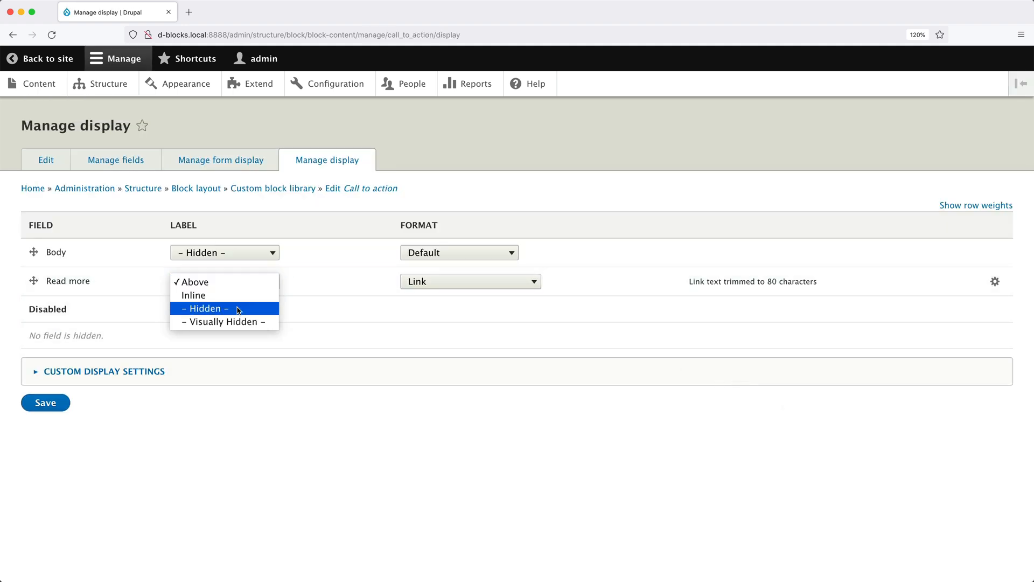
click(205, 308)
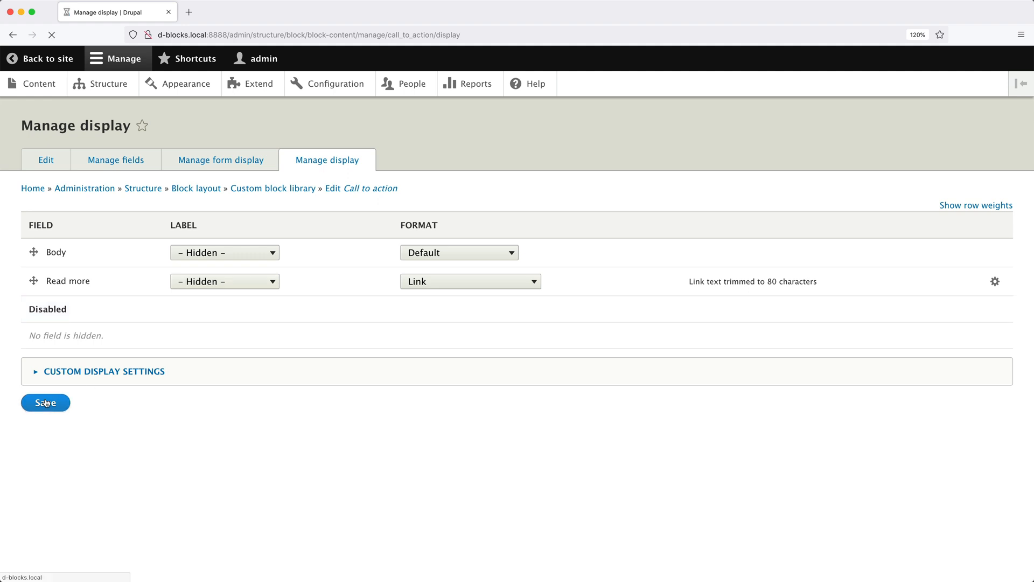
click(44, 402)
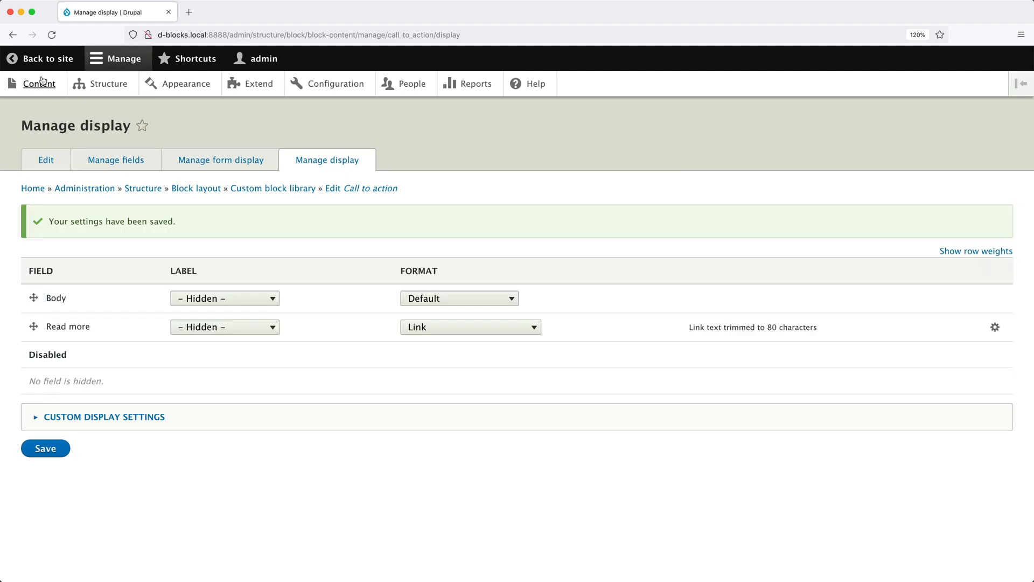
click(46, 59)
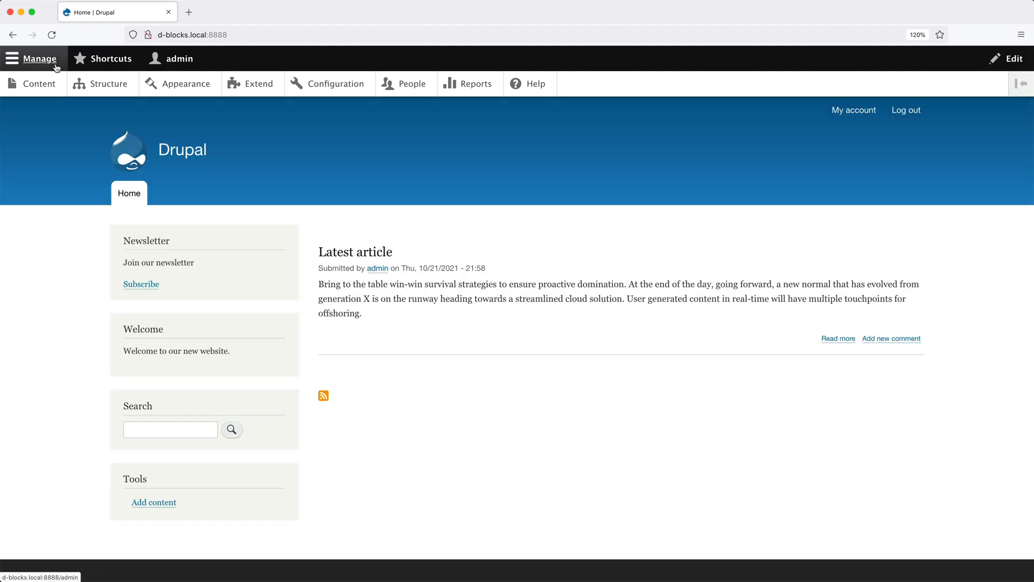